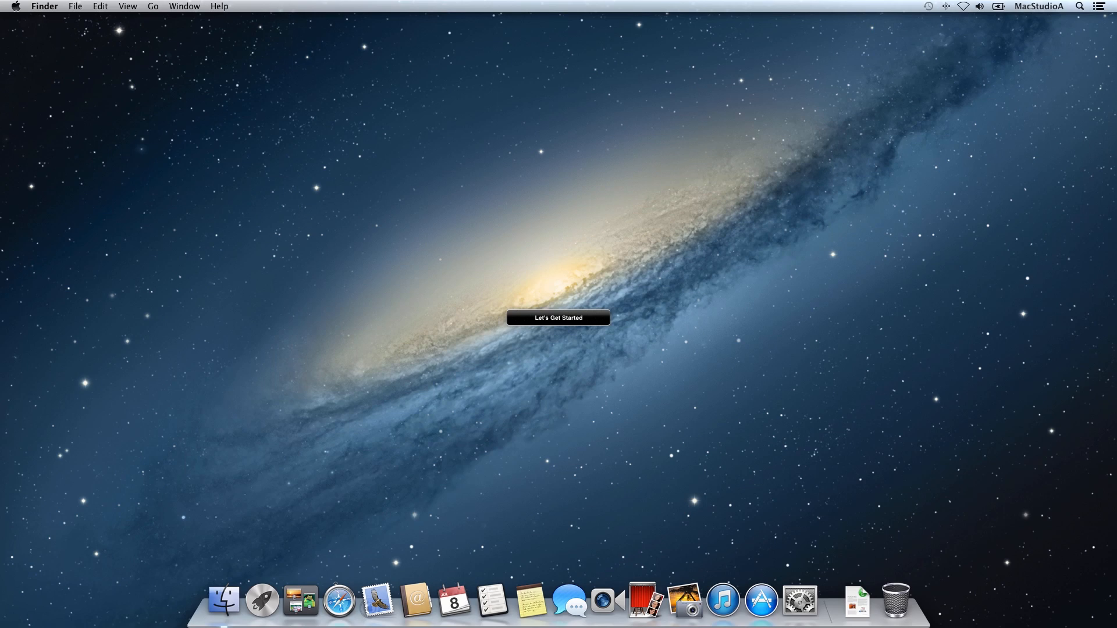
Step: Show Launchpad's app grid and expand the Other folder of utilities
{"action": "left_click", "coordinate": [557, 316]}
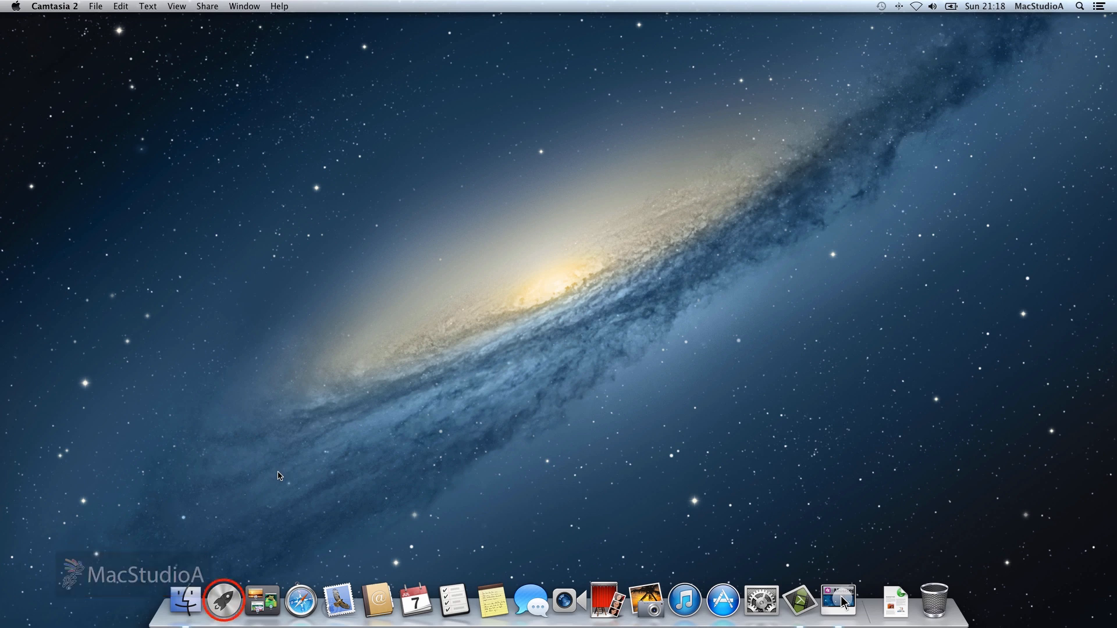
{"action": "mouse_move", "coordinate": [224, 600]}
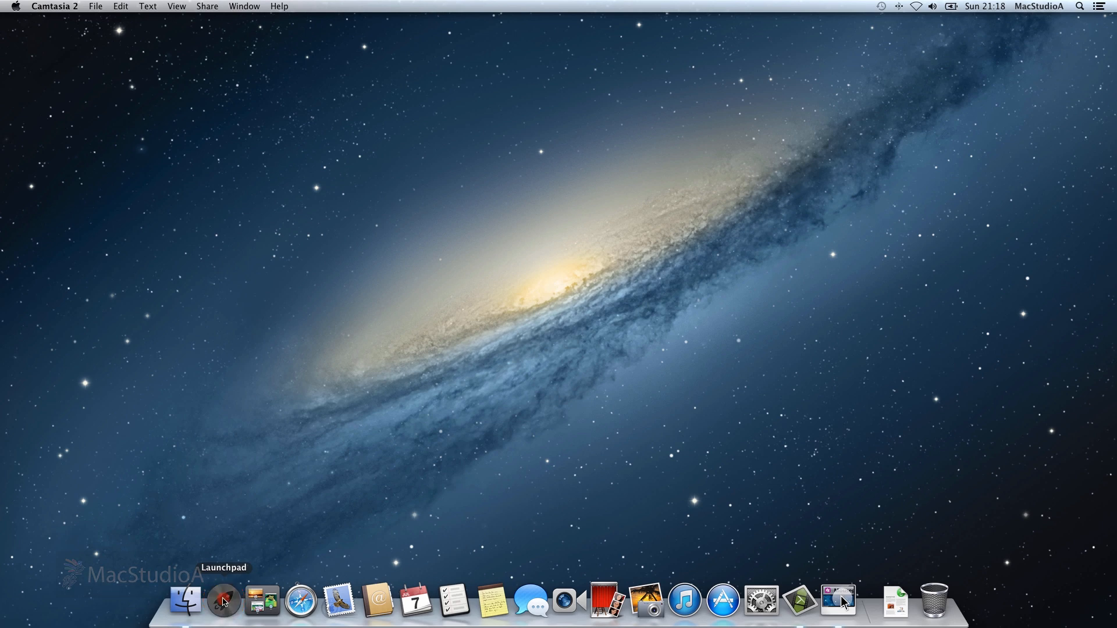
{"action": "left_click", "coordinate": [224, 601]}
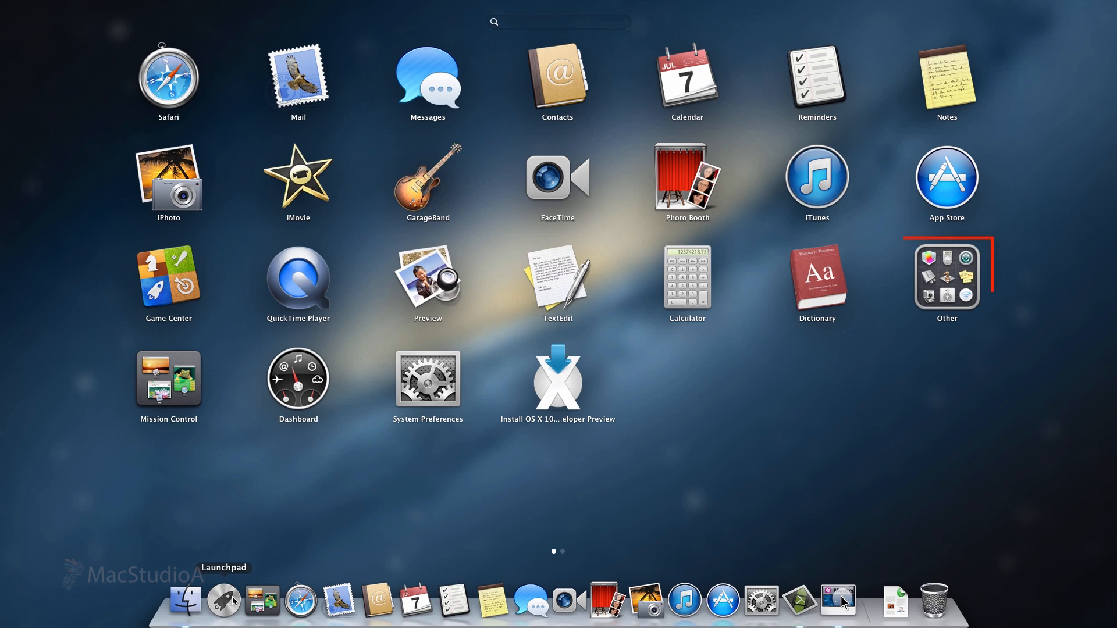
{"action": "mouse_move", "coordinate": [936, 281]}
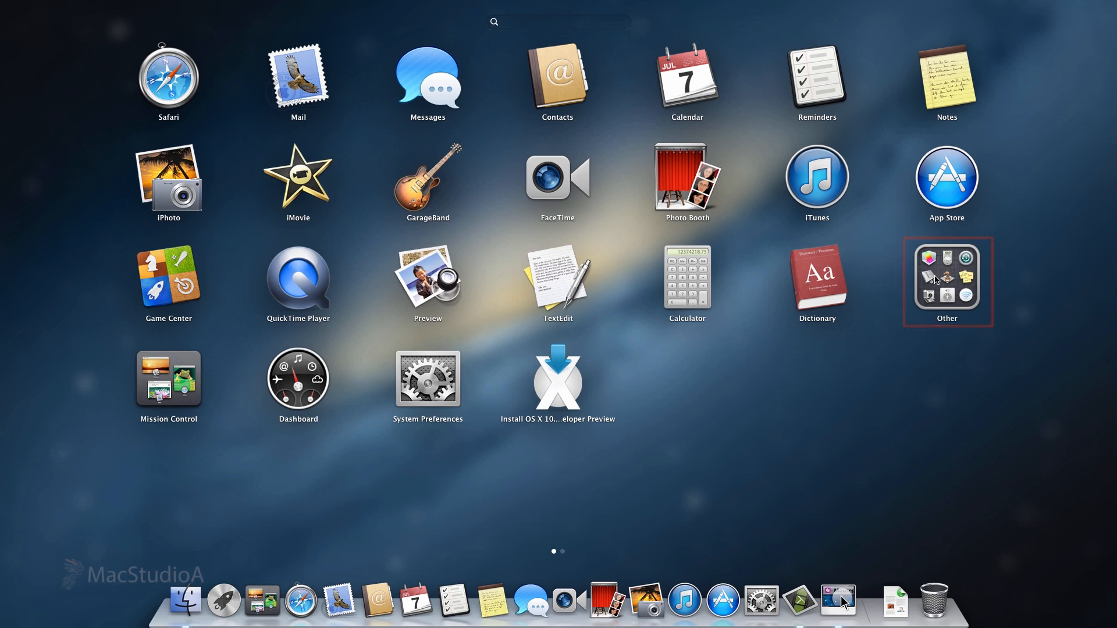
{"action": "left_click", "coordinate": [946, 280]}
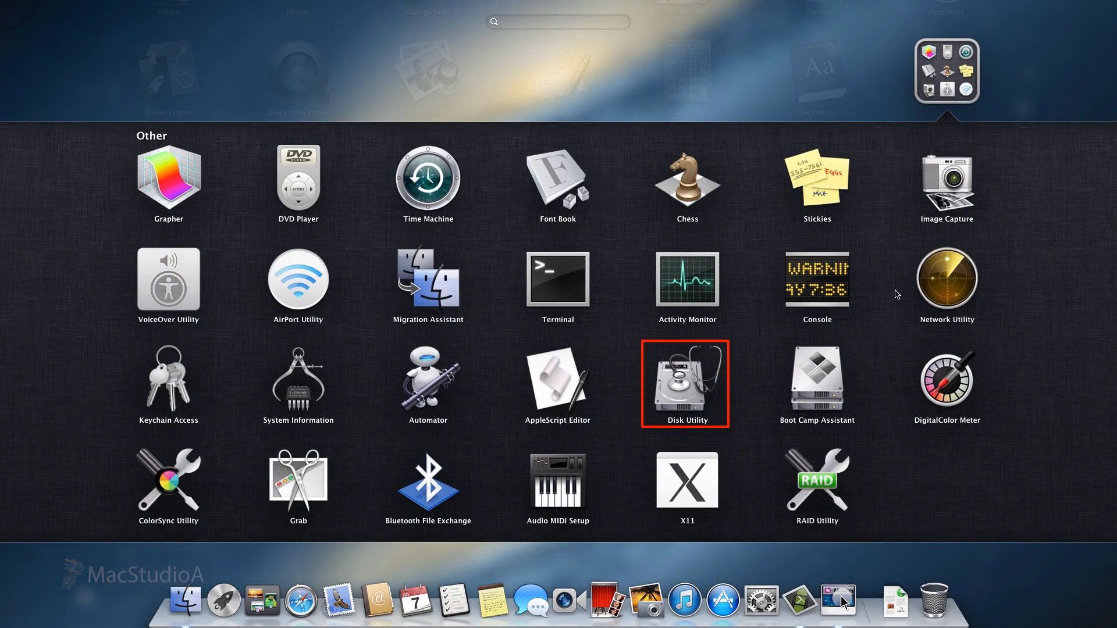
{"action": "mouse_move", "coordinate": [683, 389]}
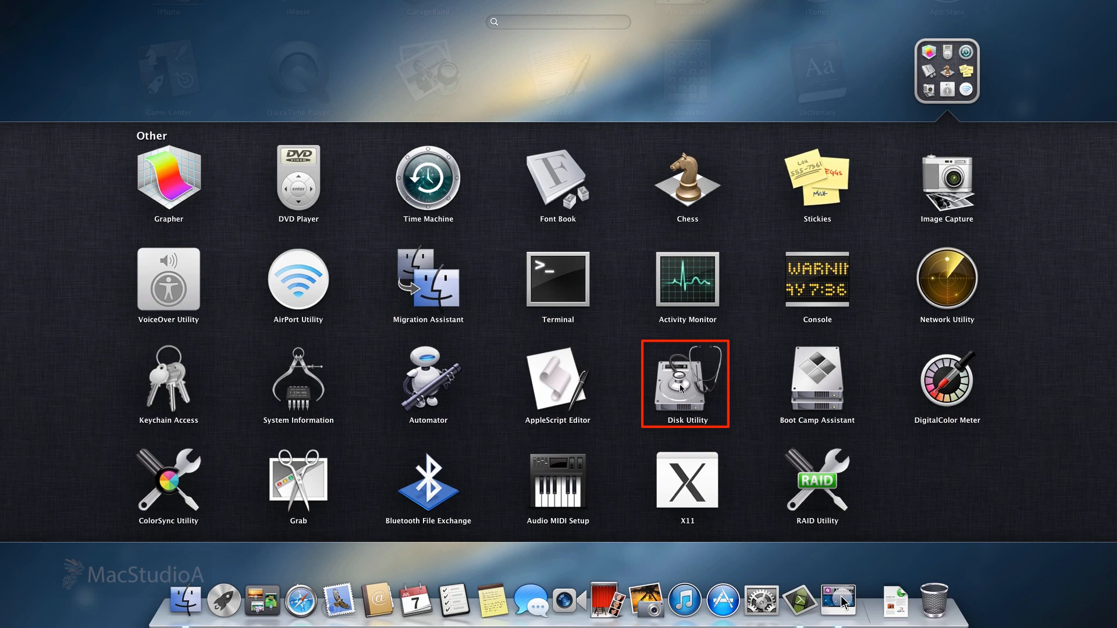
Step: In Disk Utility, set Macintosh HD on the 500.28 GB Apple SSD to 90.09 GB in the Partition layout
{"action": "left_click", "coordinate": [686, 383]}
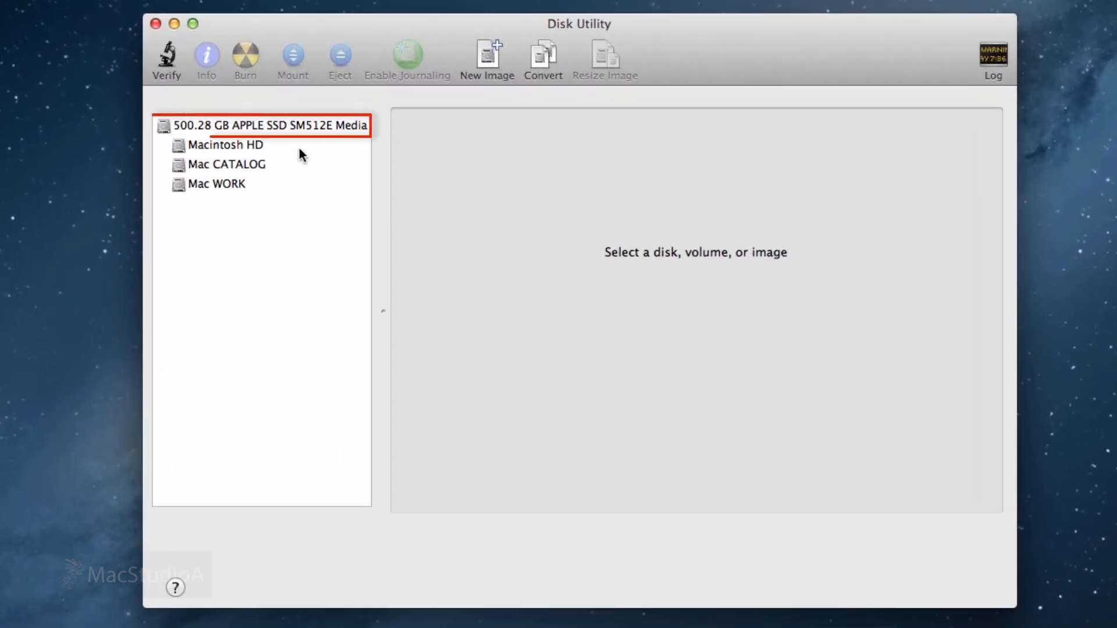
{"action": "left_click", "coordinate": [264, 126]}
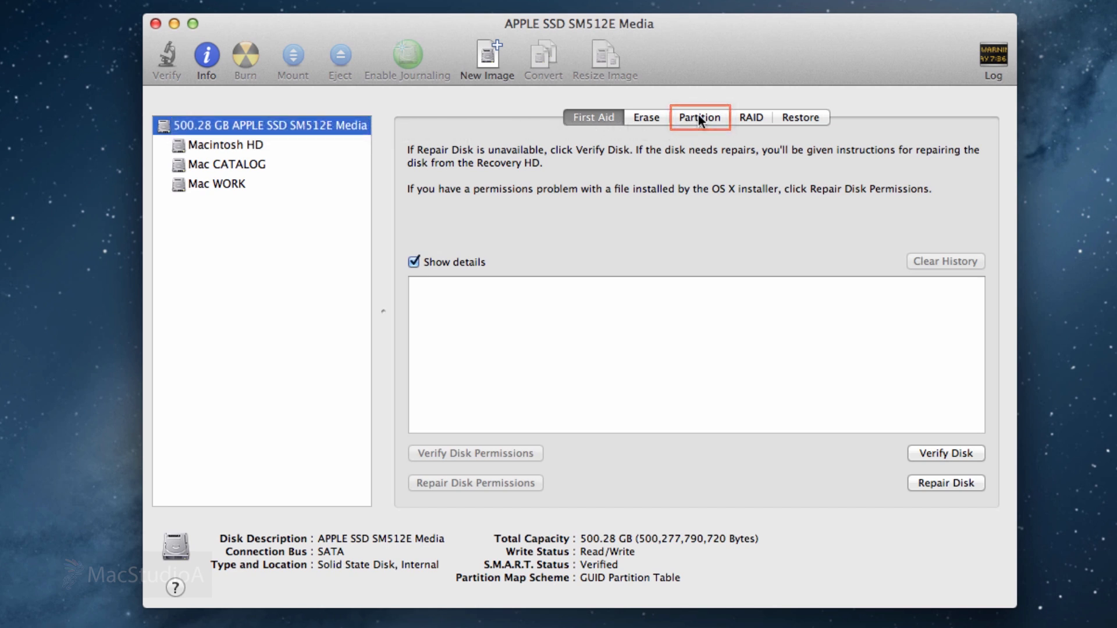
{"action": "left_click", "coordinate": [699, 116]}
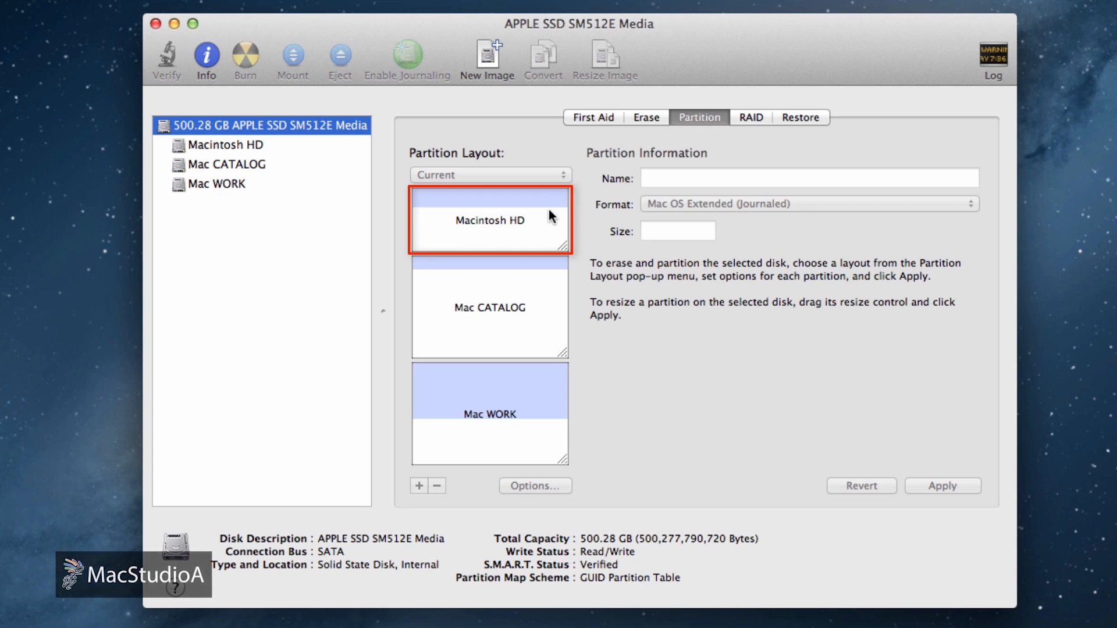
{"action": "left_click", "coordinate": [490, 220]}
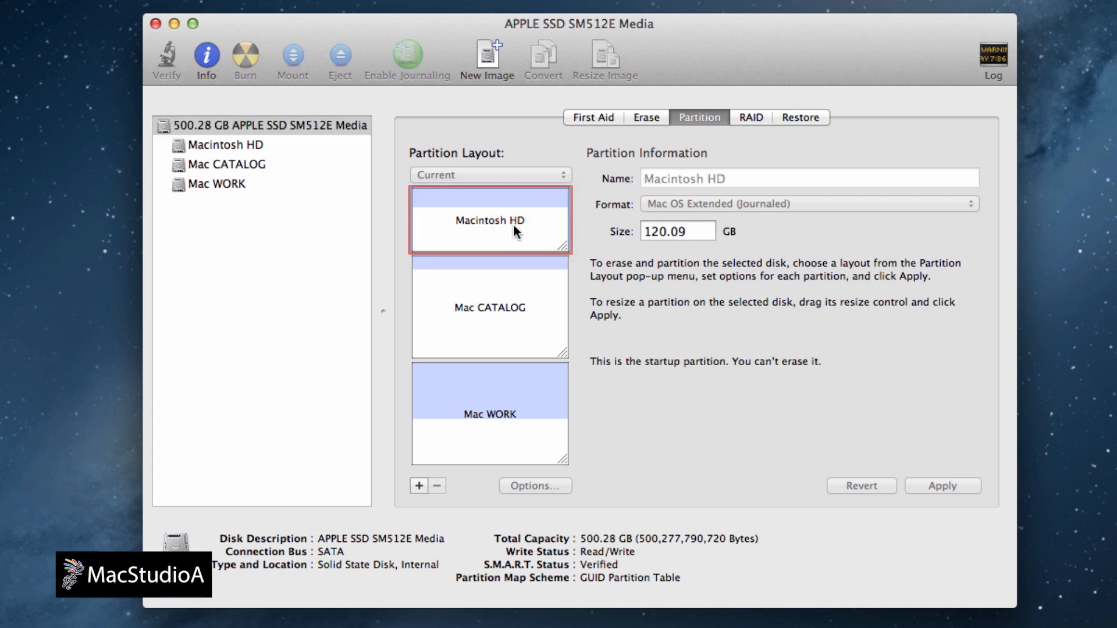
{"action": "left_click", "coordinate": [677, 230]}
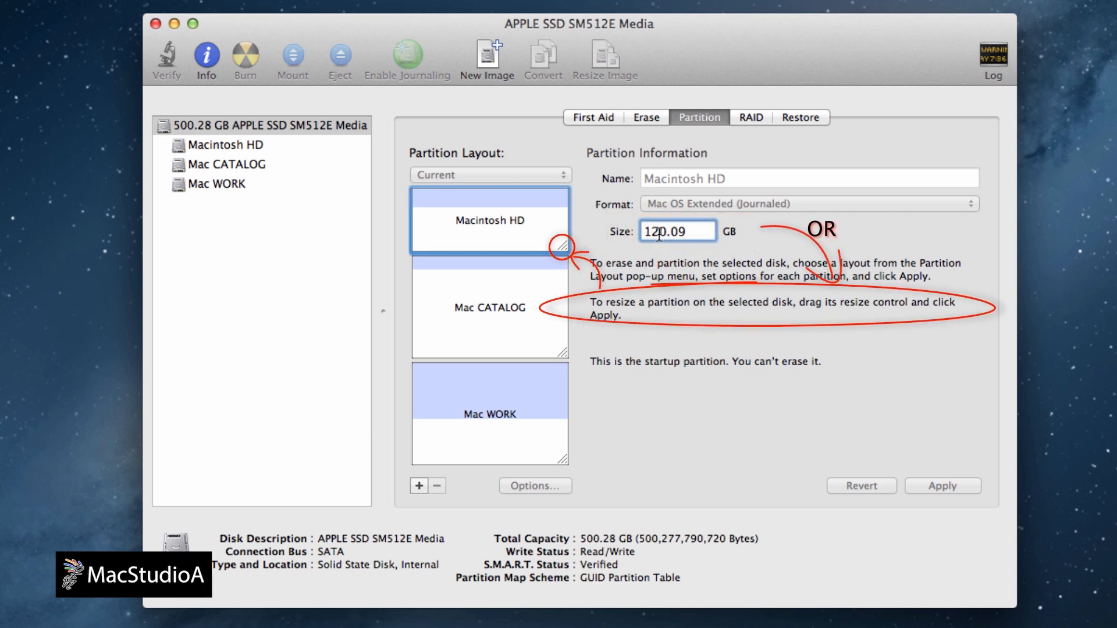
{"action": "key", "text": "Backspace"}
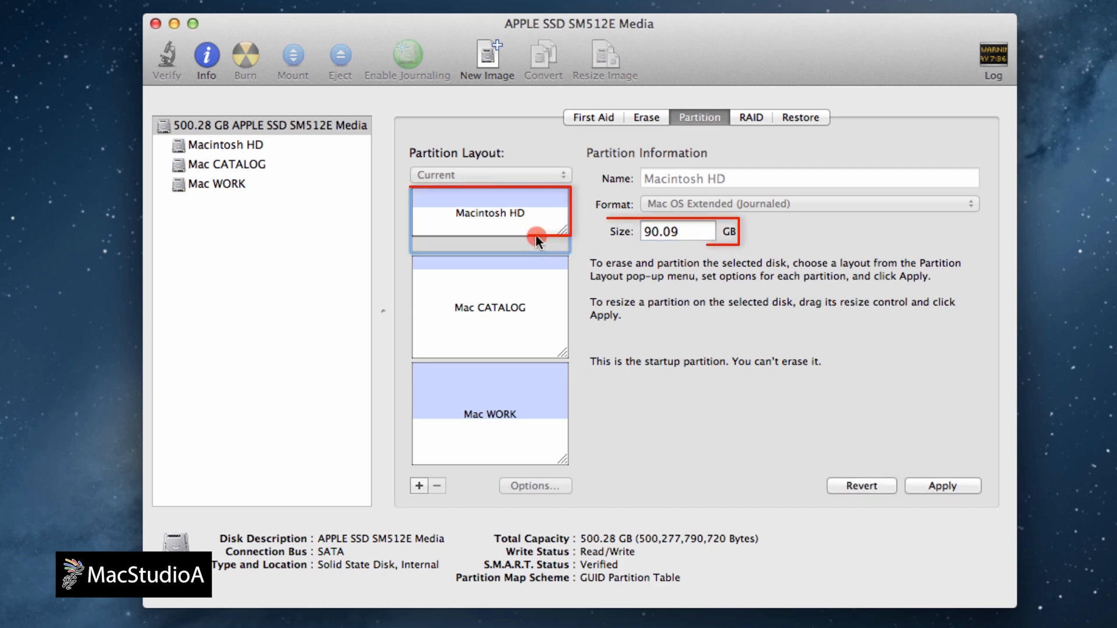
Step: Apply the resize, confirming the repartition and authorizing with the administrator password
{"action": "left_click", "coordinate": [942, 486]}
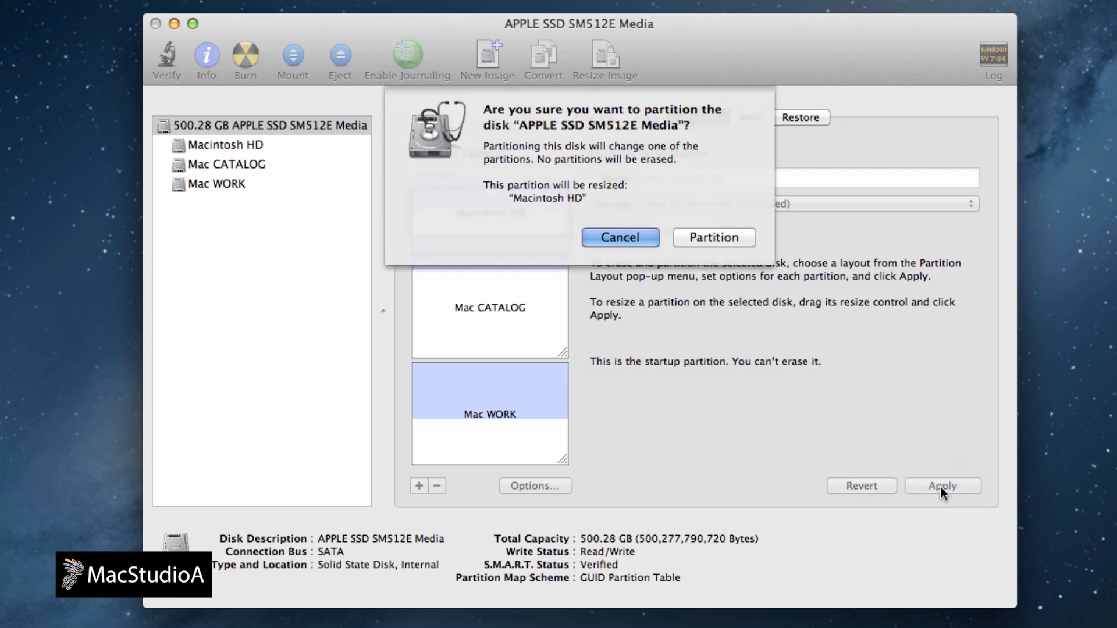
{"action": "left_click", "coordinate": [713, 237]}
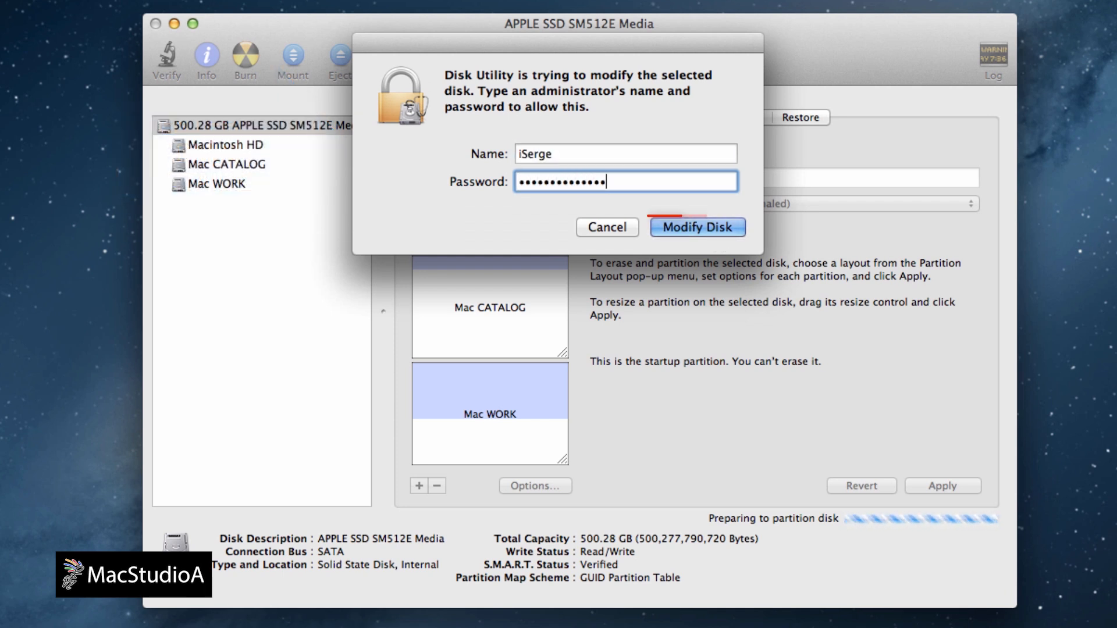
{"action": "left_click", "coordinate": [697, 228]}
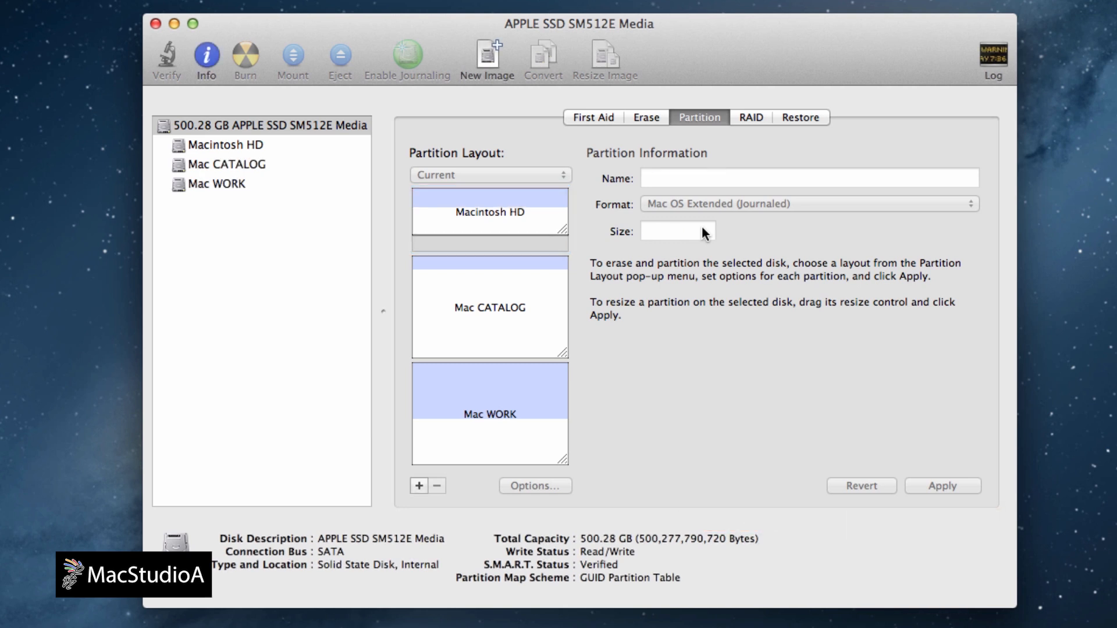
Step: Add a 30.65 GB partition after Macintosh HD and name it Mavericks HD
{"action": "left_click", "coordinate": [490, 219]}
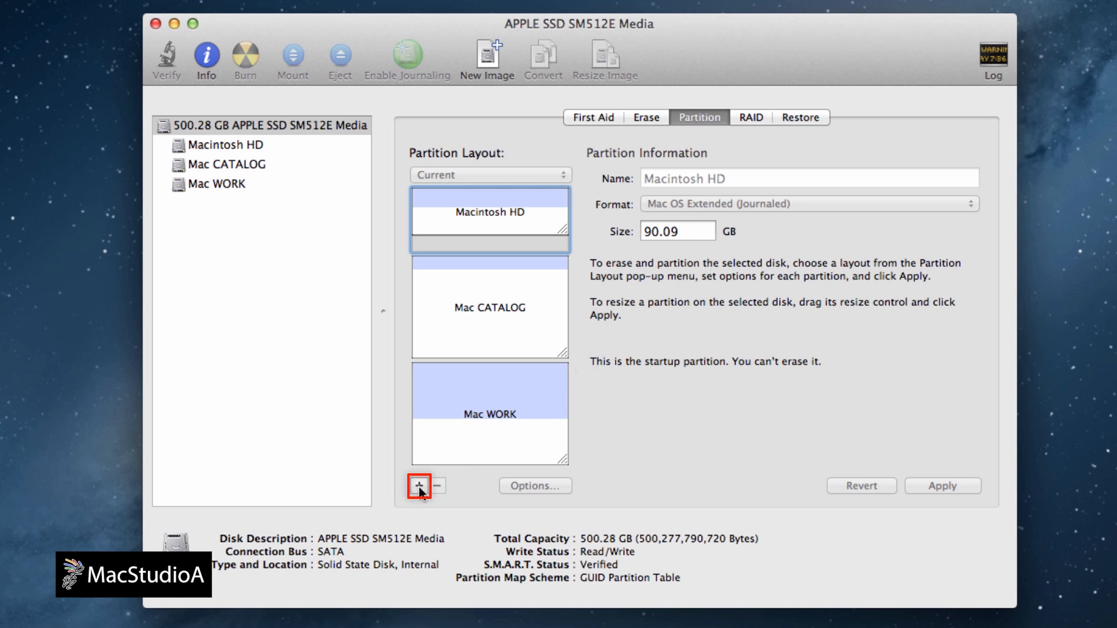
{"action": "left_click", "coordinate": [420, 487]}
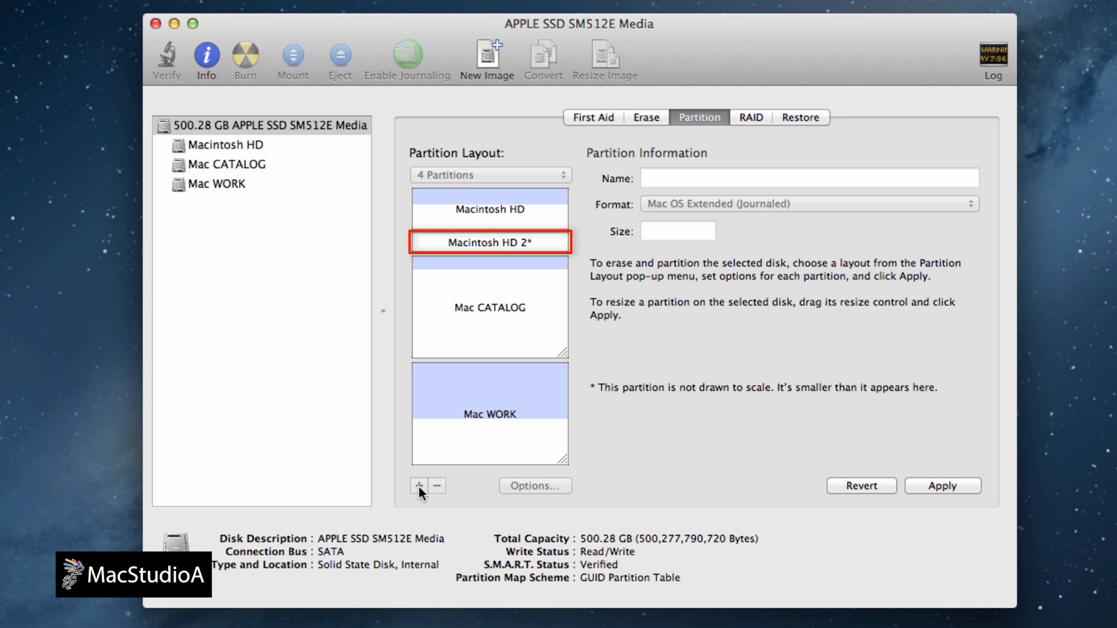
{"action": "mouse_move", "coordinate": [538, 255]}
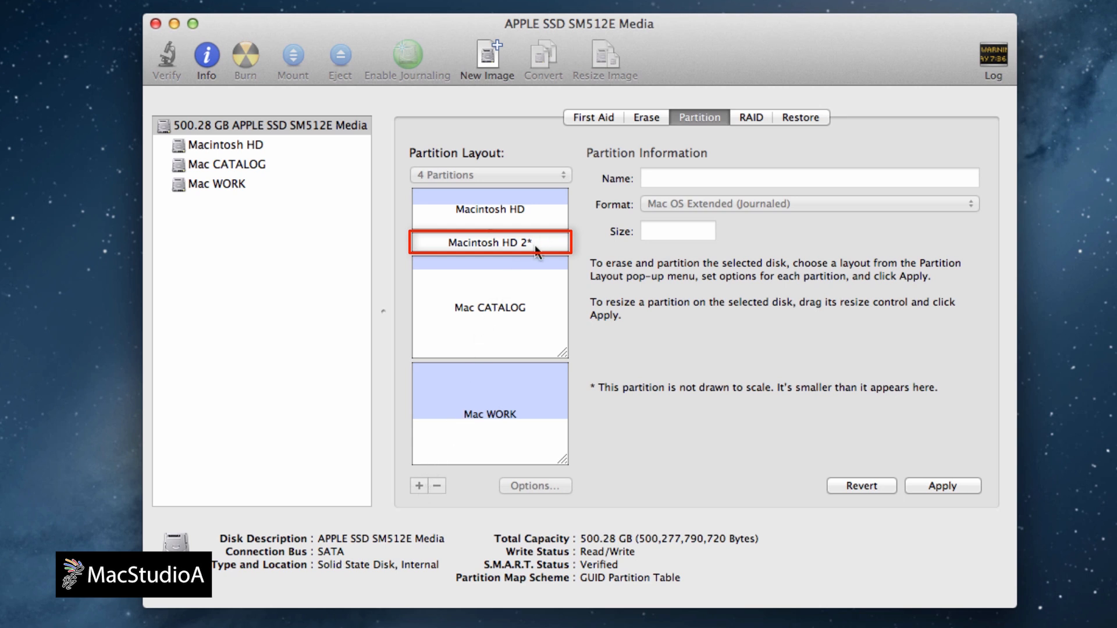
{"action": "mouse_move", "coordinate": [544, 242]}
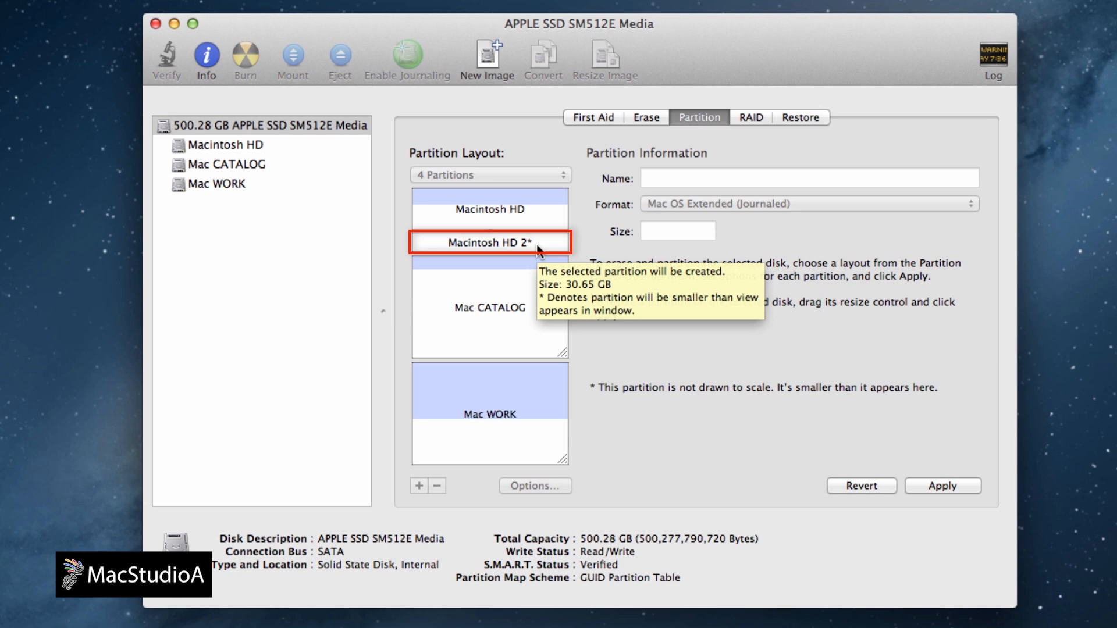
{"action": "left_click", "coordinate": [489, 243]}
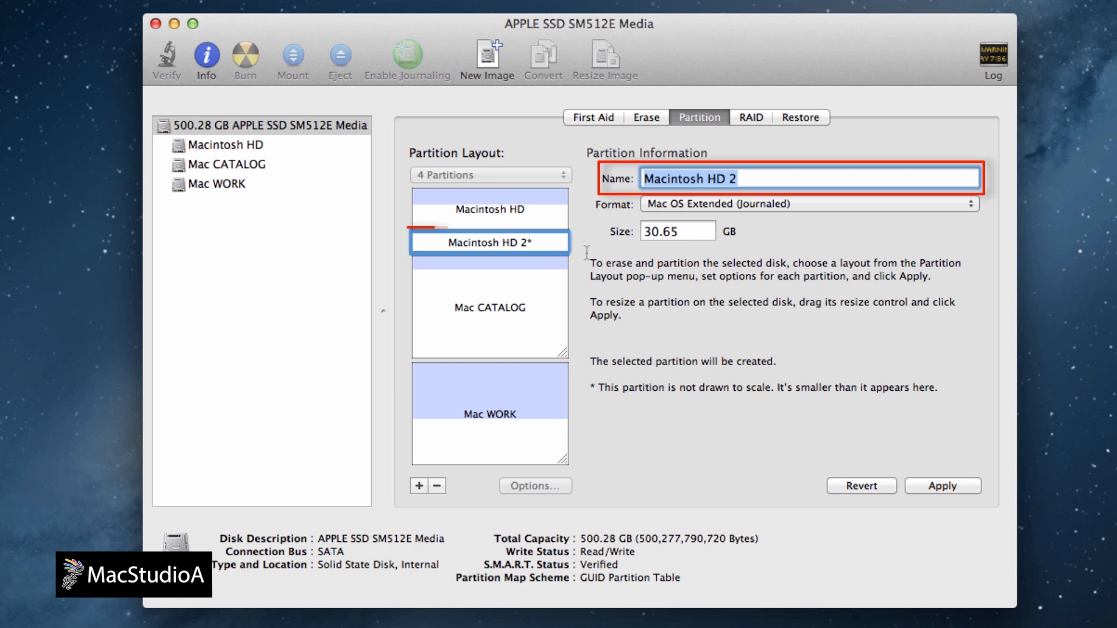
{"action": "type", "text": "Maveri"}
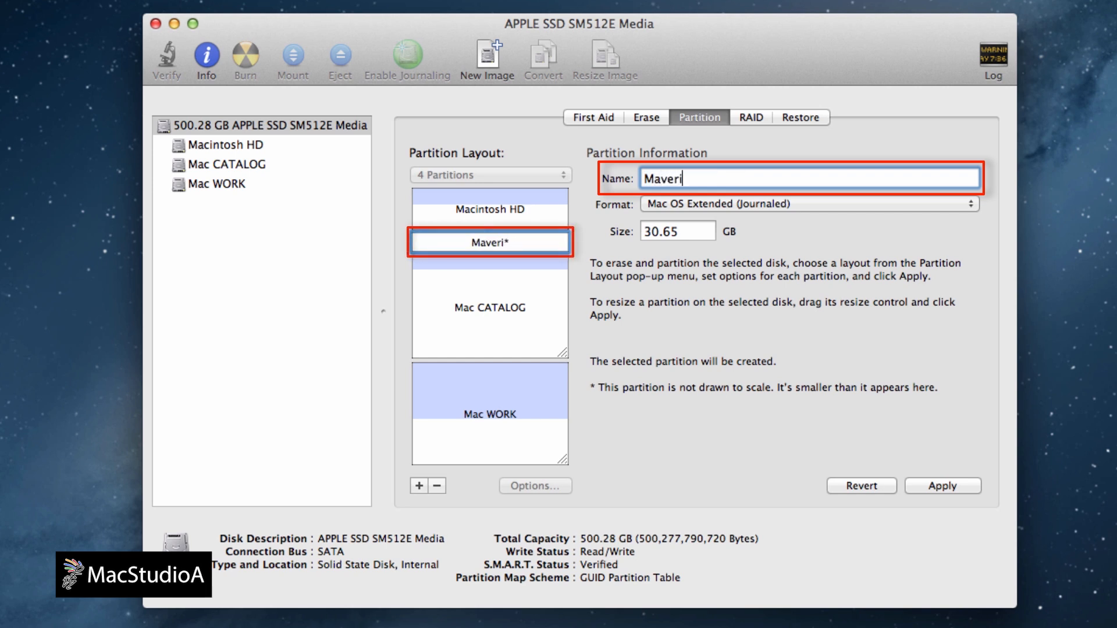
{"action": "type", "text": "cks"}
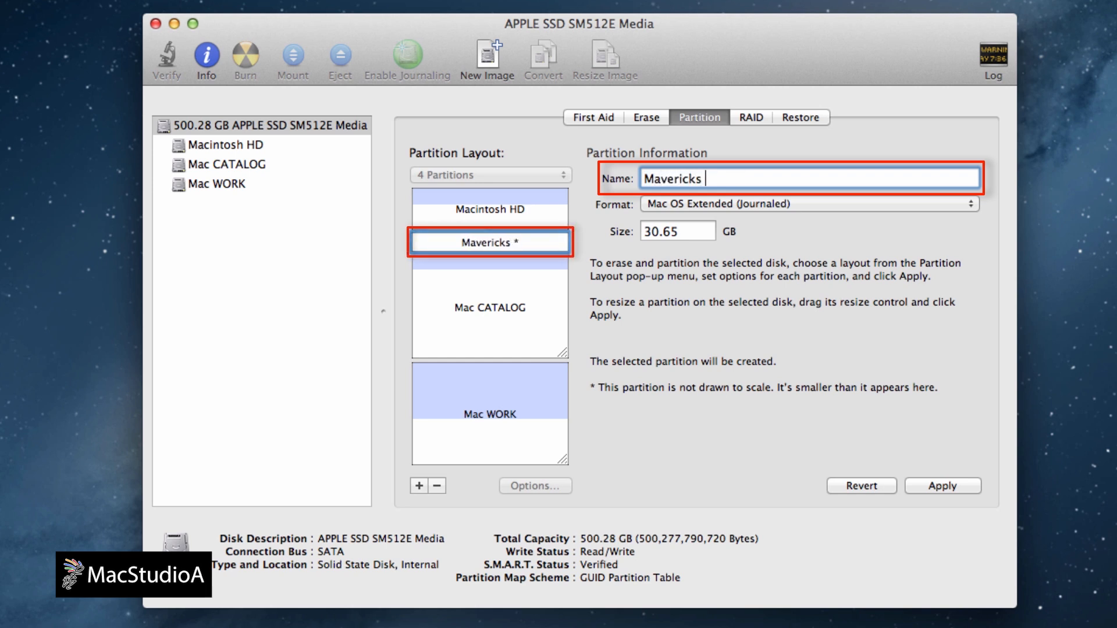
{"action": "type", "text": "HD"}
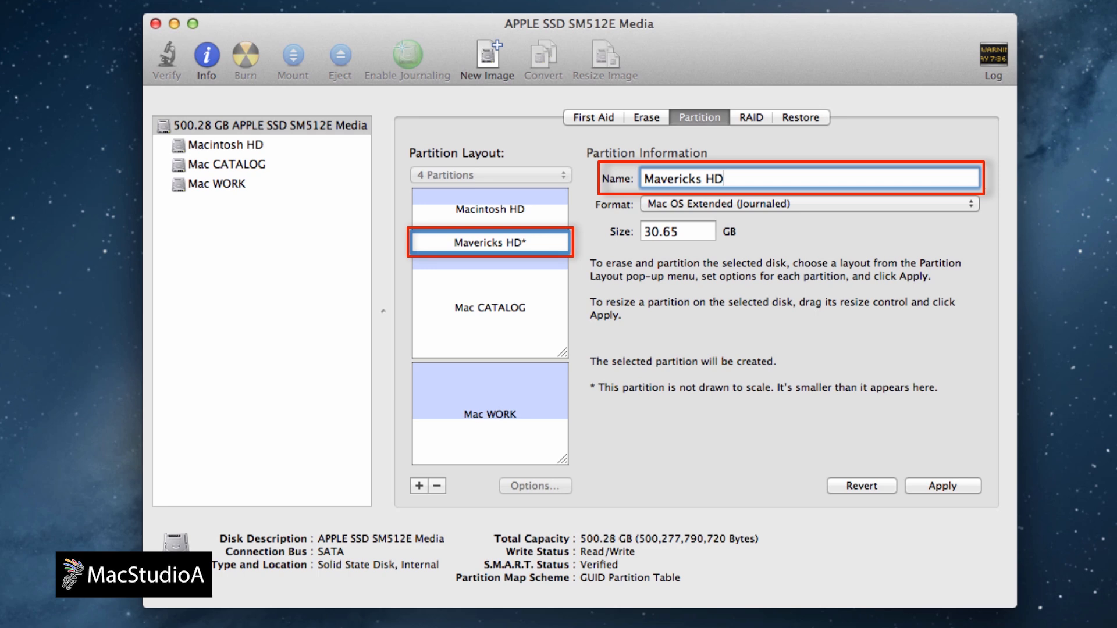
{"action": "mouse_move", "coordinate": [839, 377]}
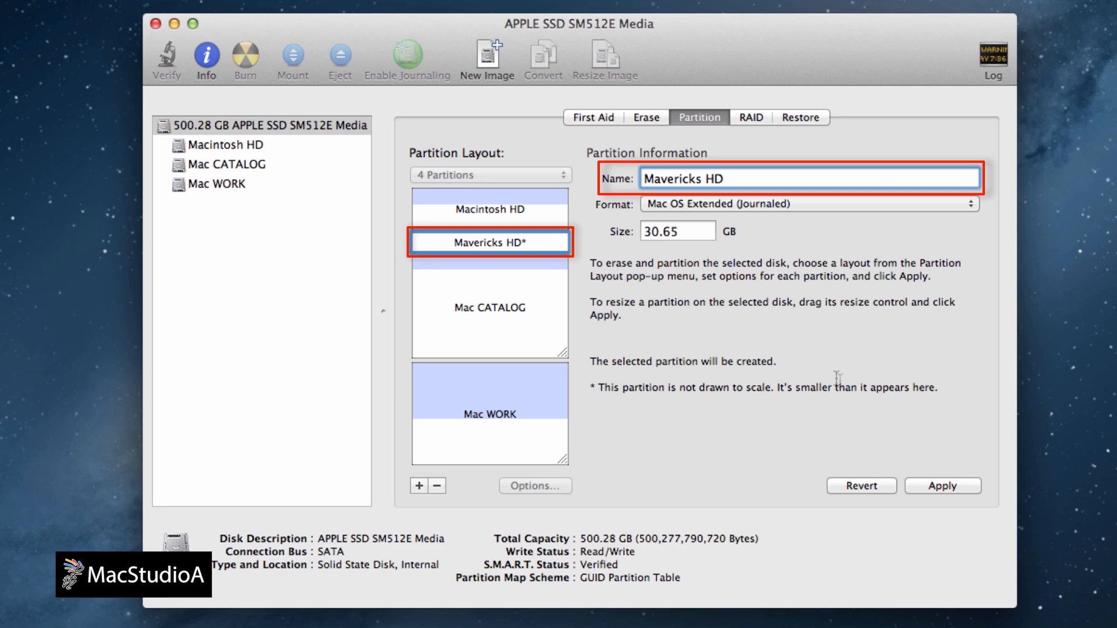
Step: Apply and authorize creation of Mavericks HD, then check Macintosh HD's size
{"action": "left_click", "coordinate": [942, 485]}
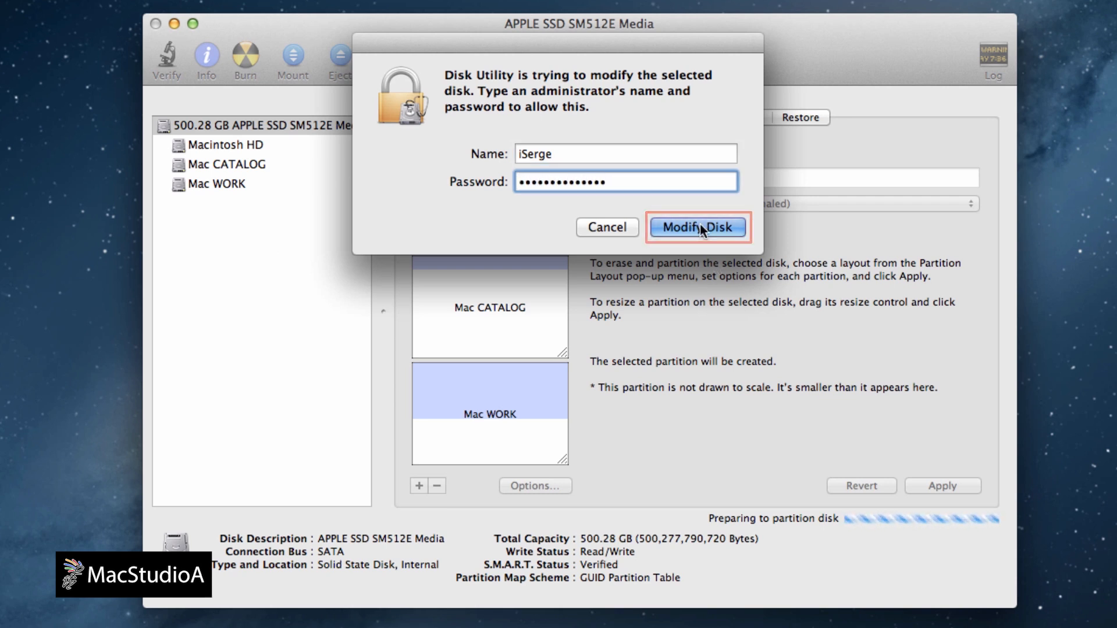
{"action": "left_click", "coordinate": [698, 228]}
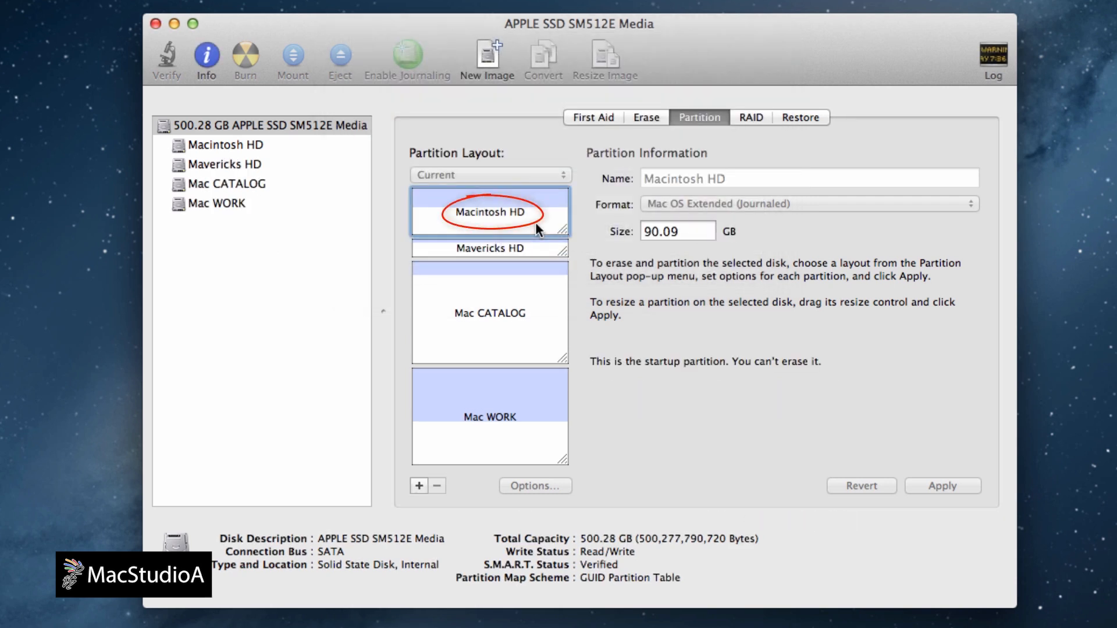
{"action": "left_click", "coordinate": [490, 248]}
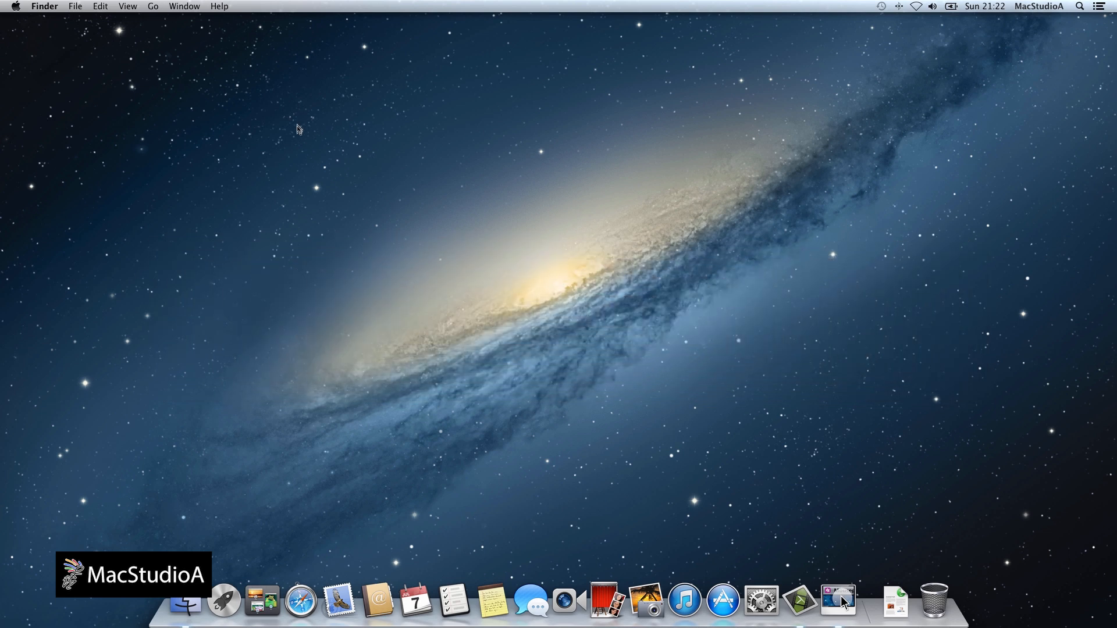
{"action": "mouse_move", "coordinate": [185, 602]}
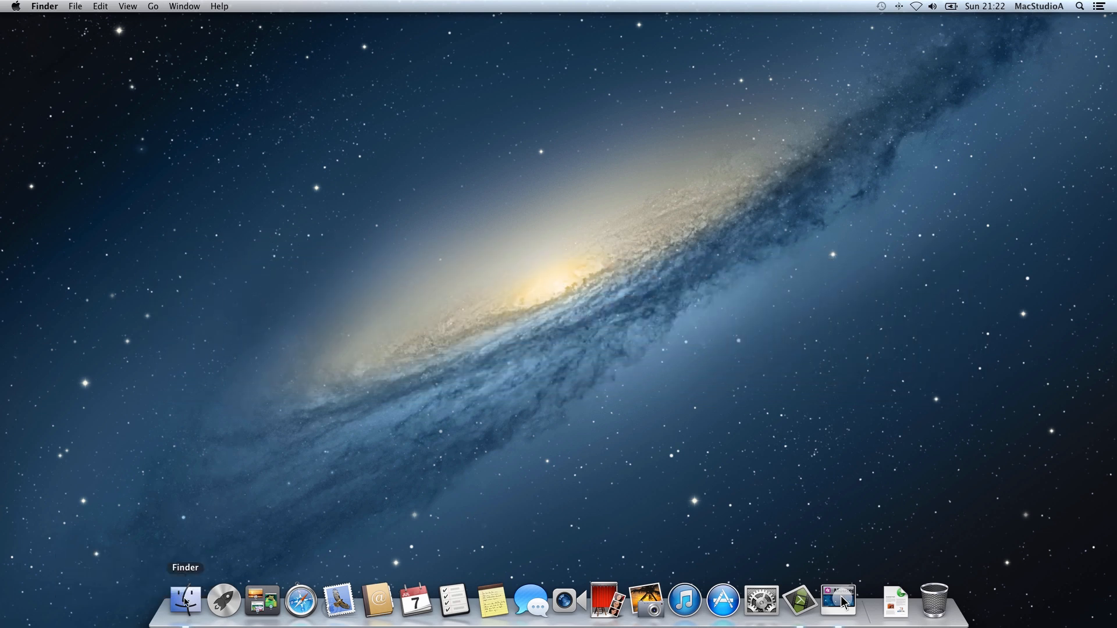
Step: From the Finder Applications folder, launch Install OS X 10.9 Developer Preview
{"action": "left_click", "coordinate": [185, 600]}
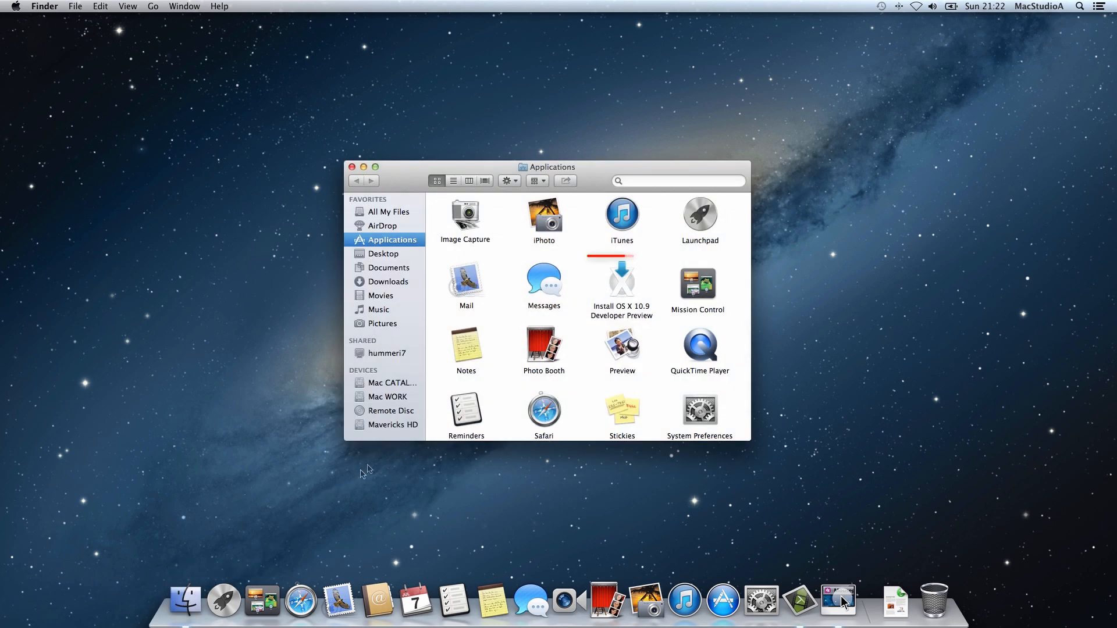
{"action": "left_click", "coordinate": [620, 278]}
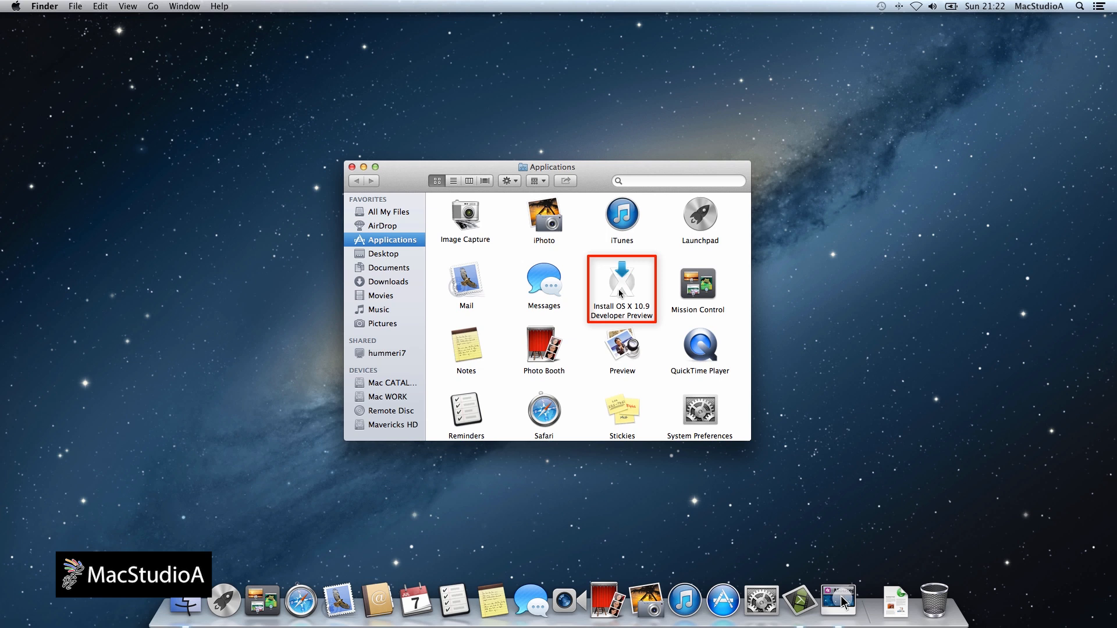
{"action": "mouse_move", "coordinate": [621, 286]}
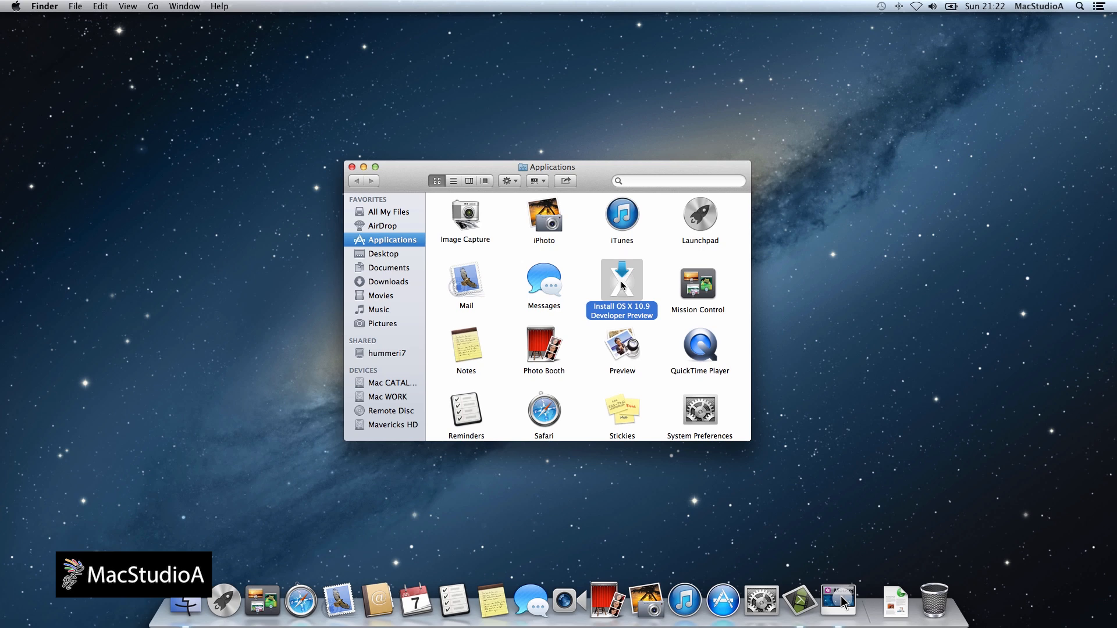
{"action": "double_click", "coordinate": [620, 279]}
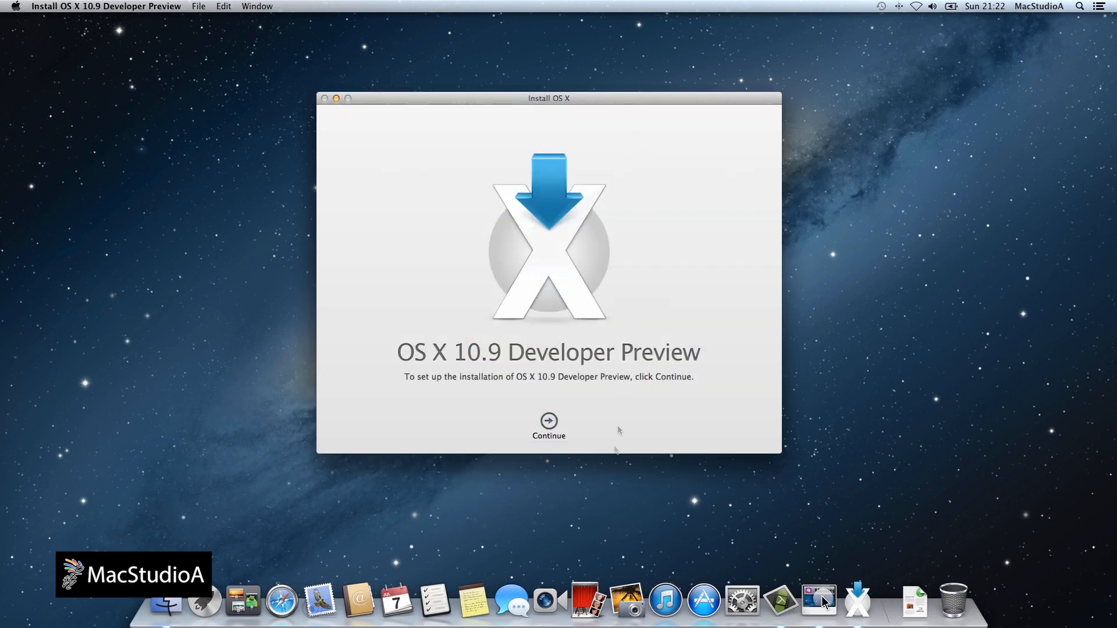
Step: Agree to the license, show all disks and choose Mavericks HD as the install destination
{"action": "left_click", "coordinate": [548, 426]}
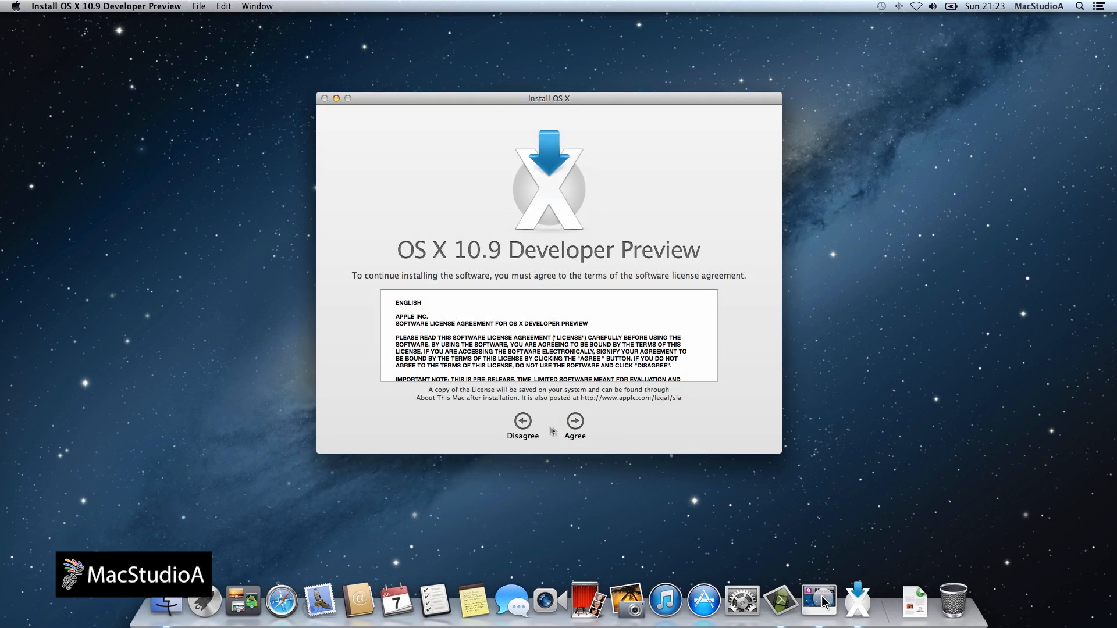
{"action": "left_click", "coordinate": [574, 426]}
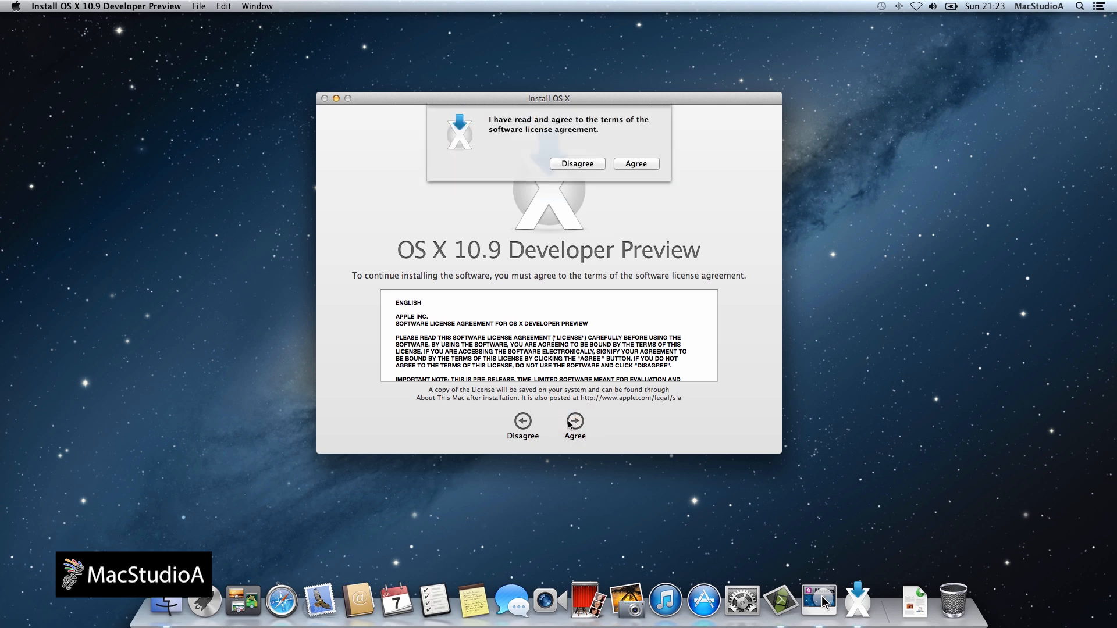
{"action": "left_click", "coordinate": [635, 163]}
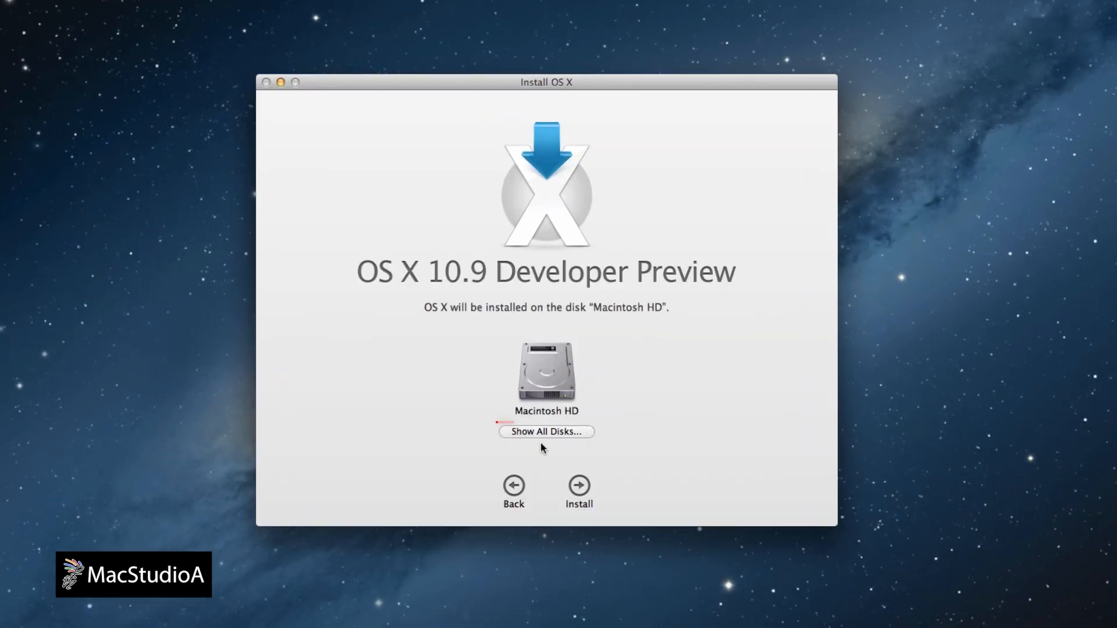
{"action": "left_click", "coordinate": [546, 432]}
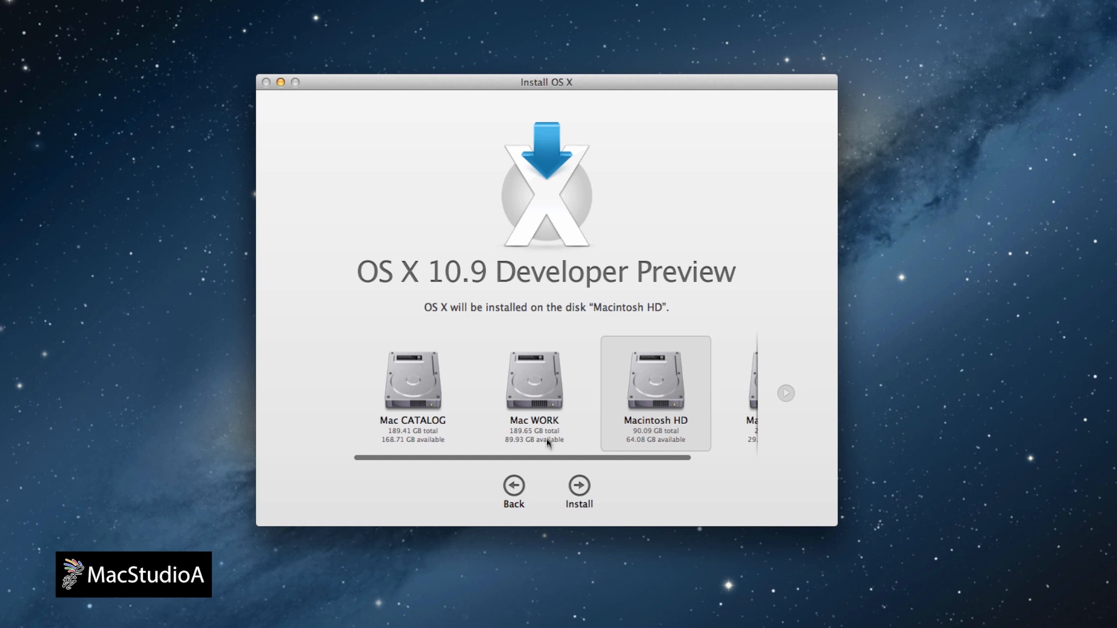
{"action": "left_click", "coordinate": [785, 392]}
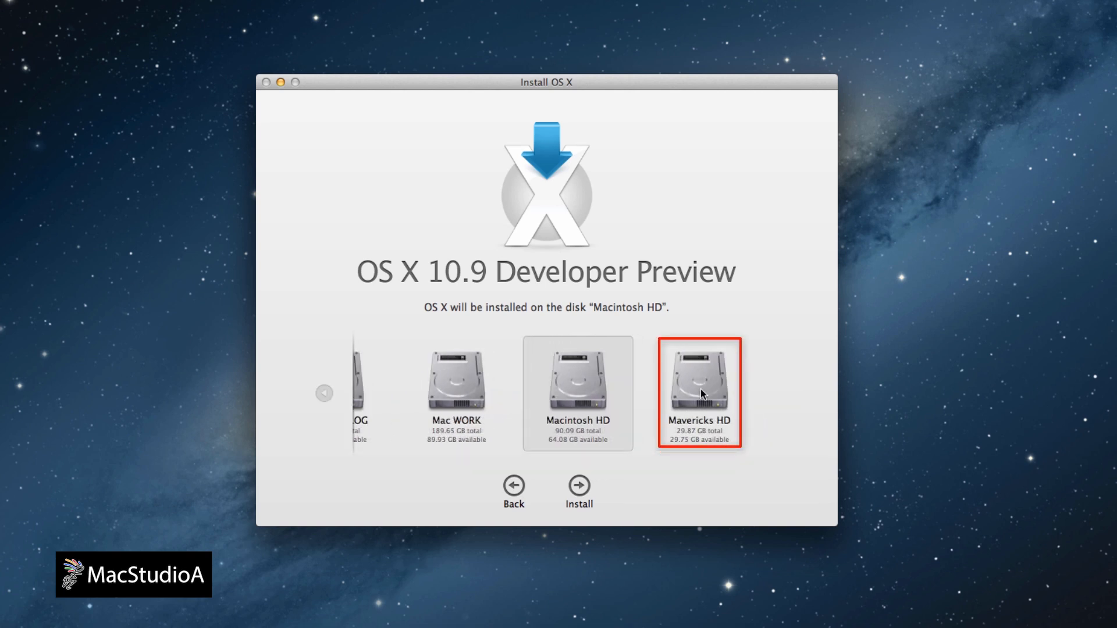
{"action": "left_click", "coordinate": [578, 491]}
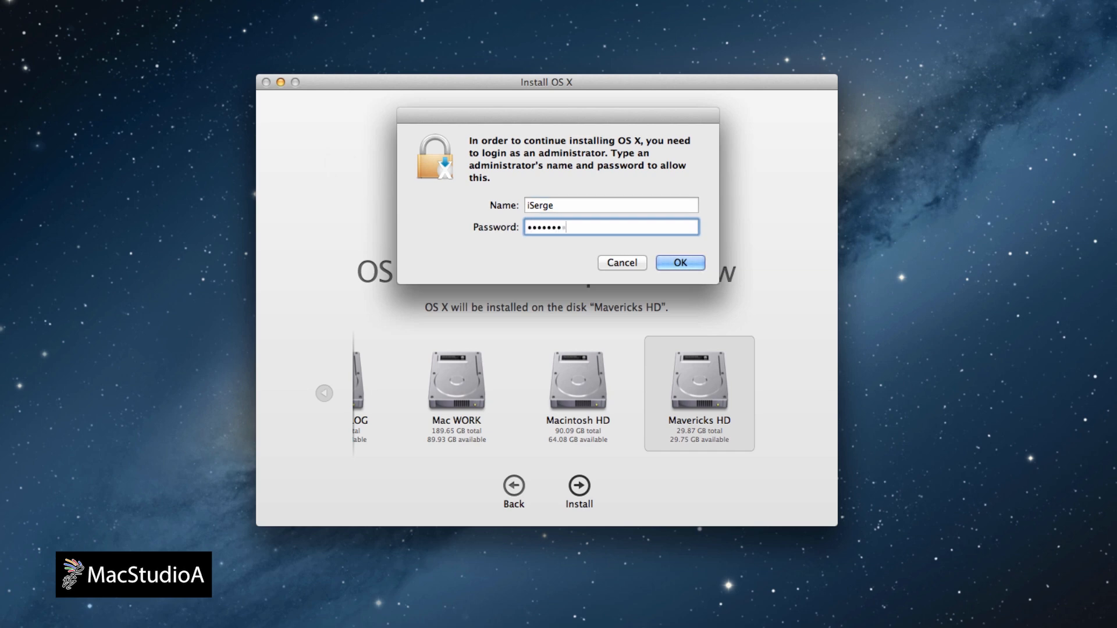
Step: Approve the installation onto Mavericks HD with the administrator credentials
{"action": "left_click", "coordinate": [677, 262]}
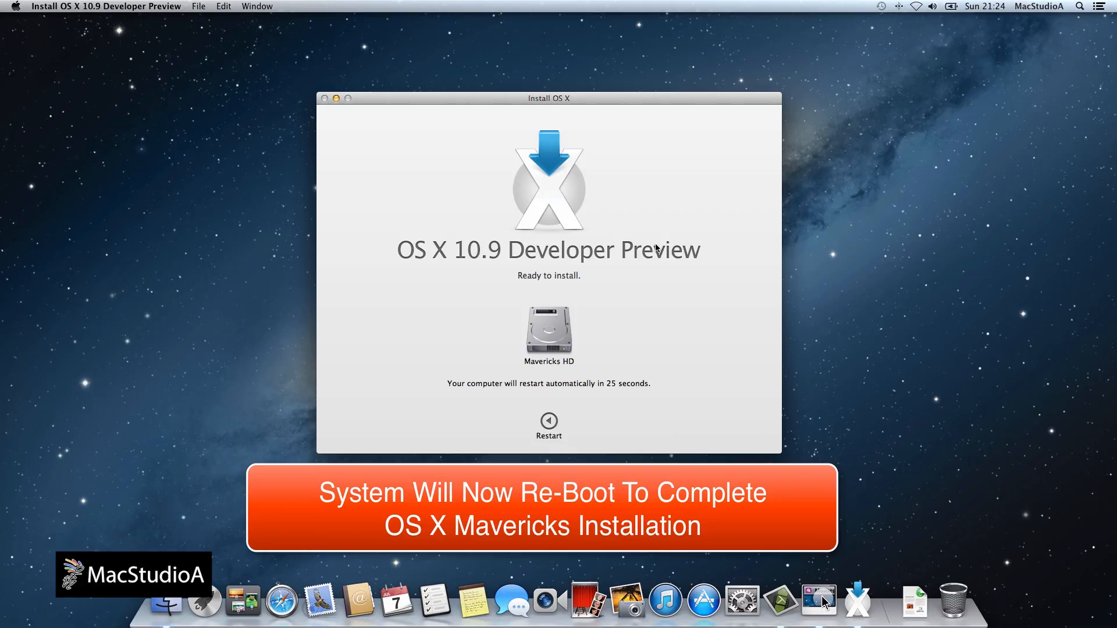
Step: Restart into Setup Assistant, pick an account picture and finish creating the computer account
{"action": "left_click", "coordinate": [548, 421]}
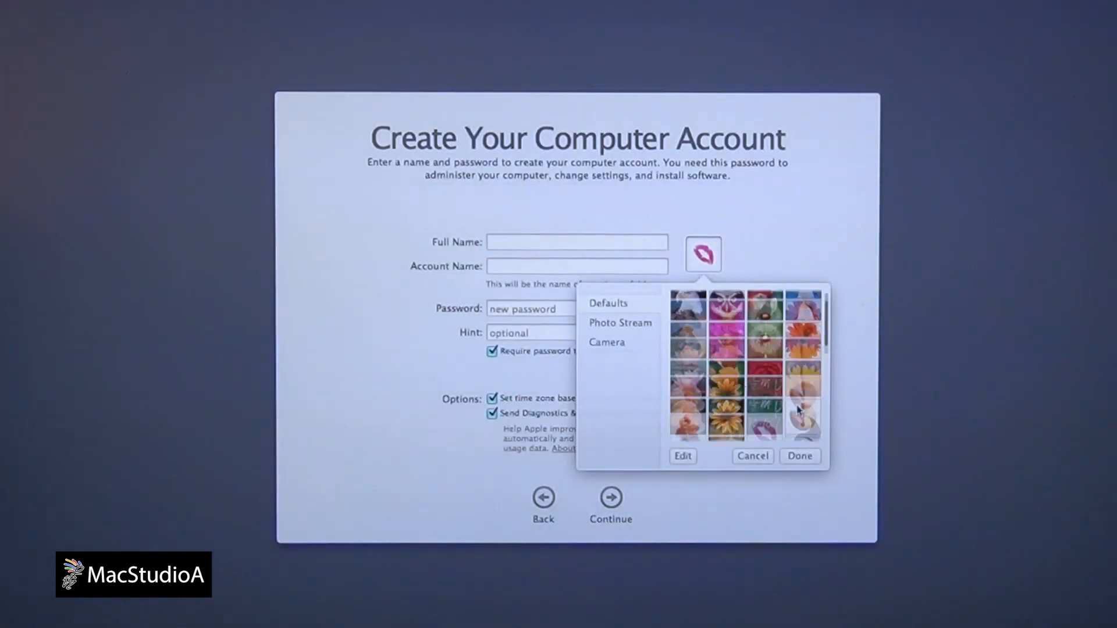
{"action": "left_click", "coordinate": [799, 456]}
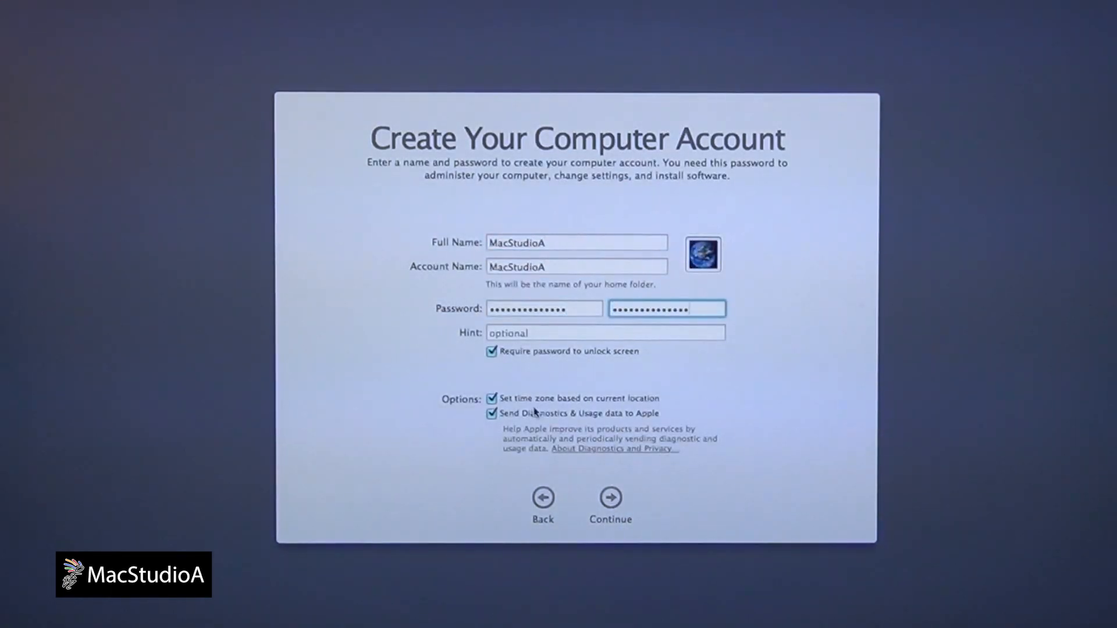
{"action": "left_click", "coordinate": [608, 497]}
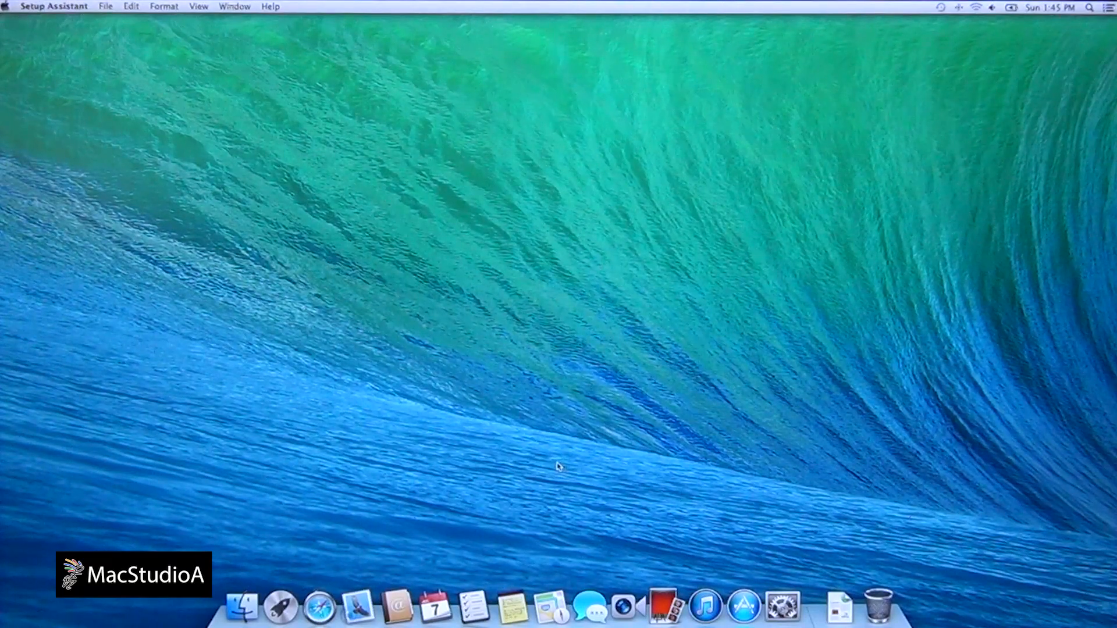
Step: Shut down the Mac from the Apple menu and confirm Shut Down
{"action": "left_click", "coordinate": [8, 7]}
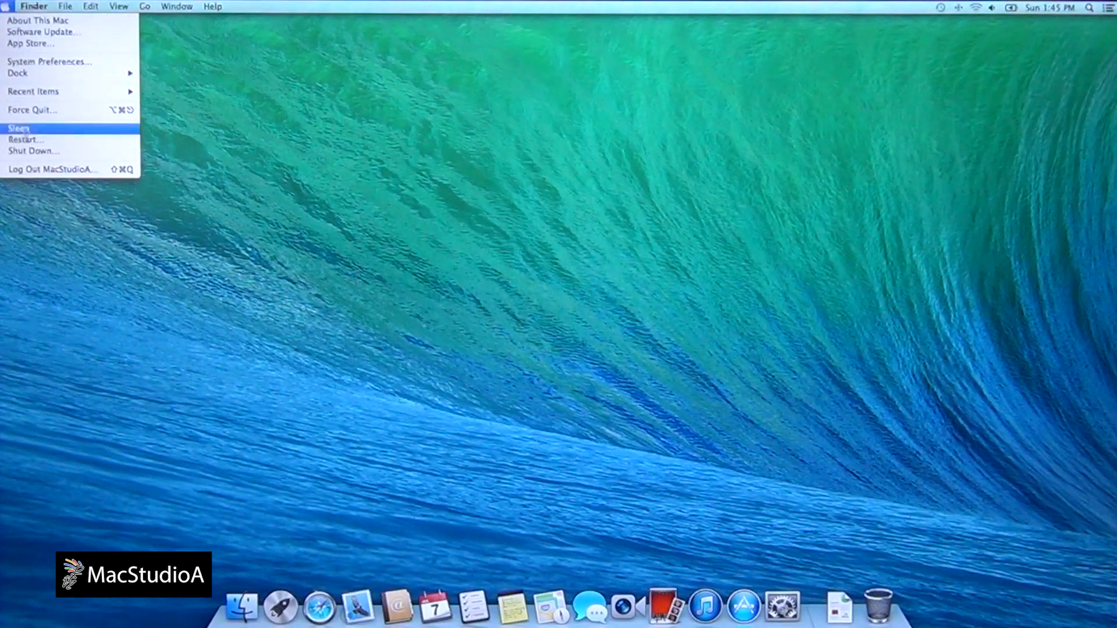
{"action": "left_click", "coordinate": [34, 150]}
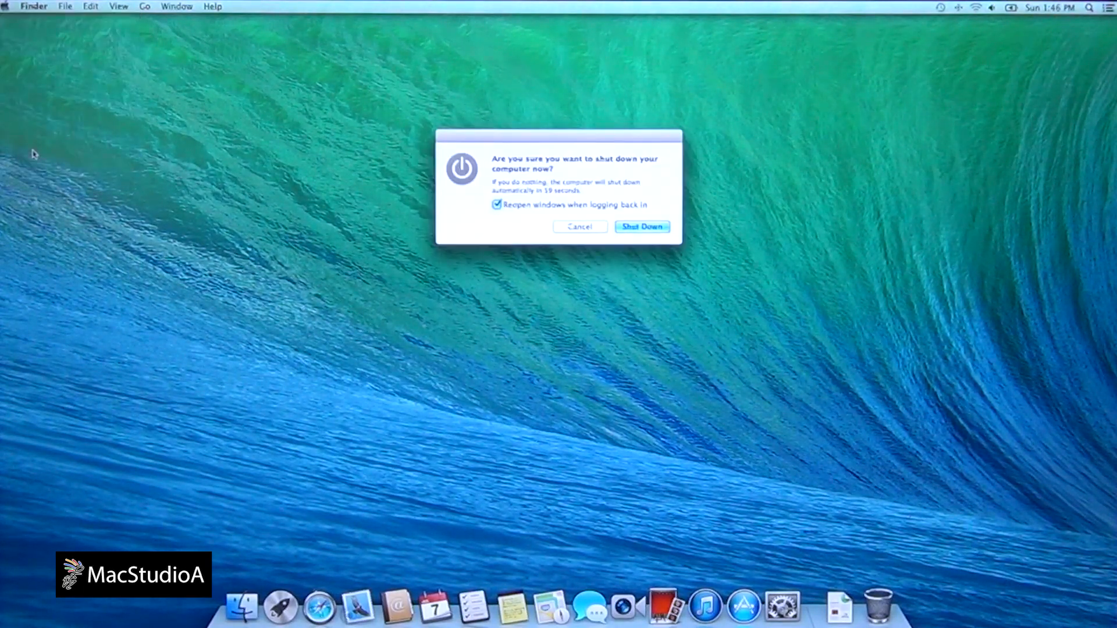
{"action": "left_click", "coordinate": [640, 227]}
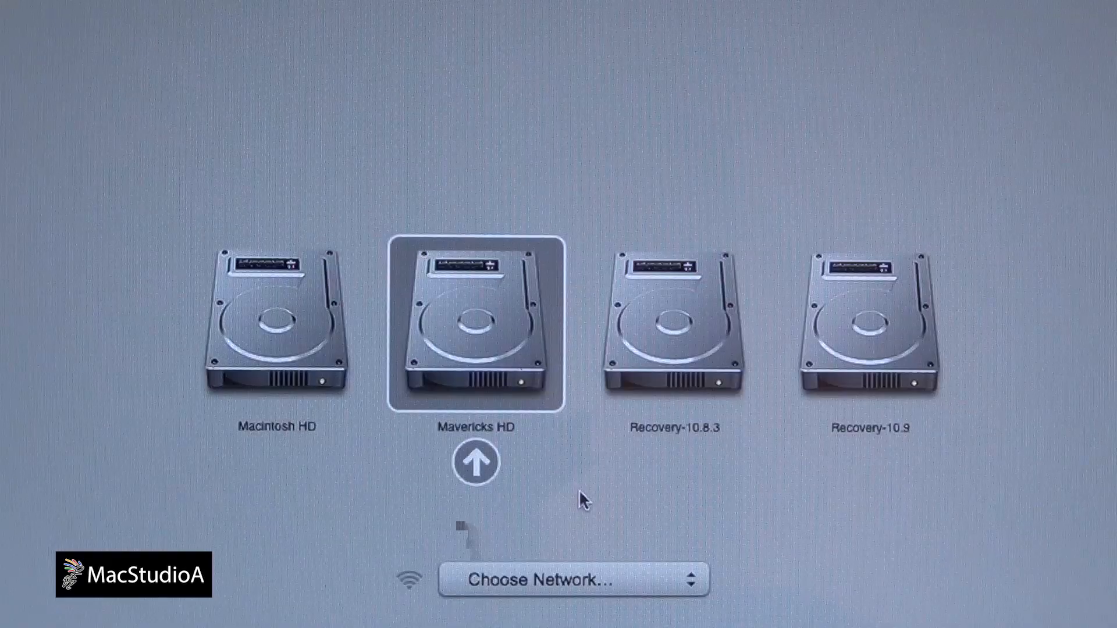
{"action": "mouse_move", "coordinate": [544, 487]}
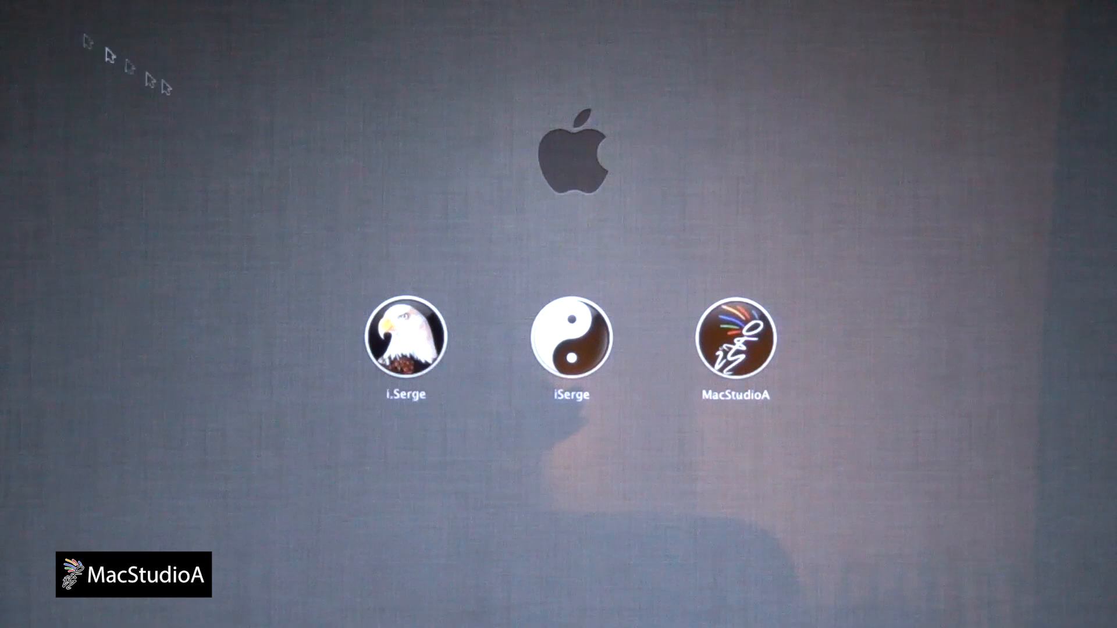
Step: Log in to the user account with its password, reaching the OS X desktop
{"action": "left_click", "coordinate": [738, 346]}
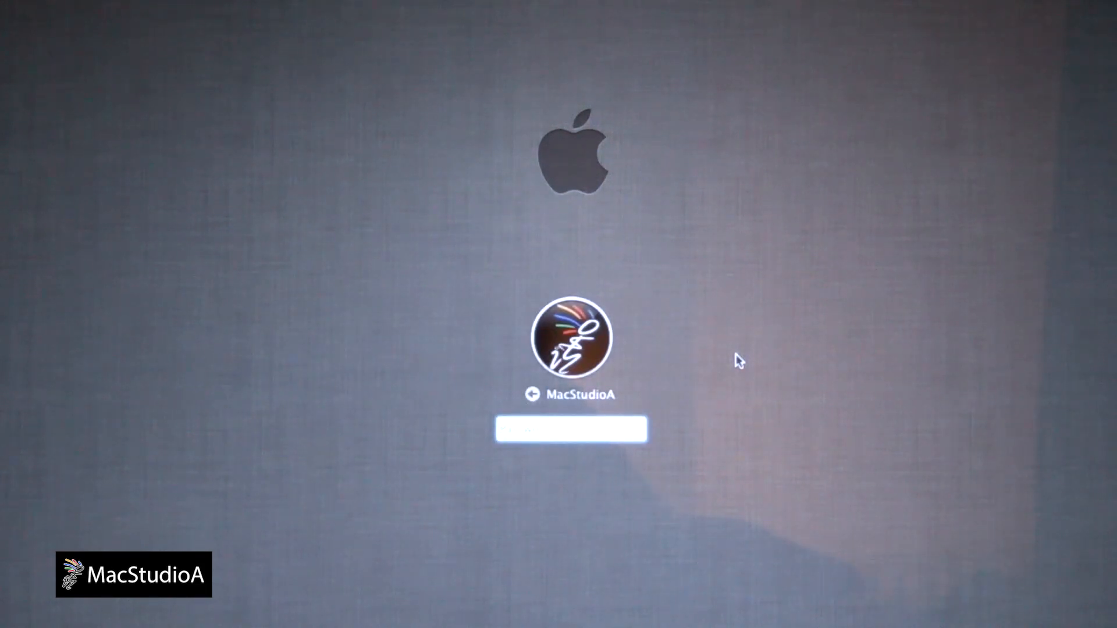
{"action": "type", "text": "password"}
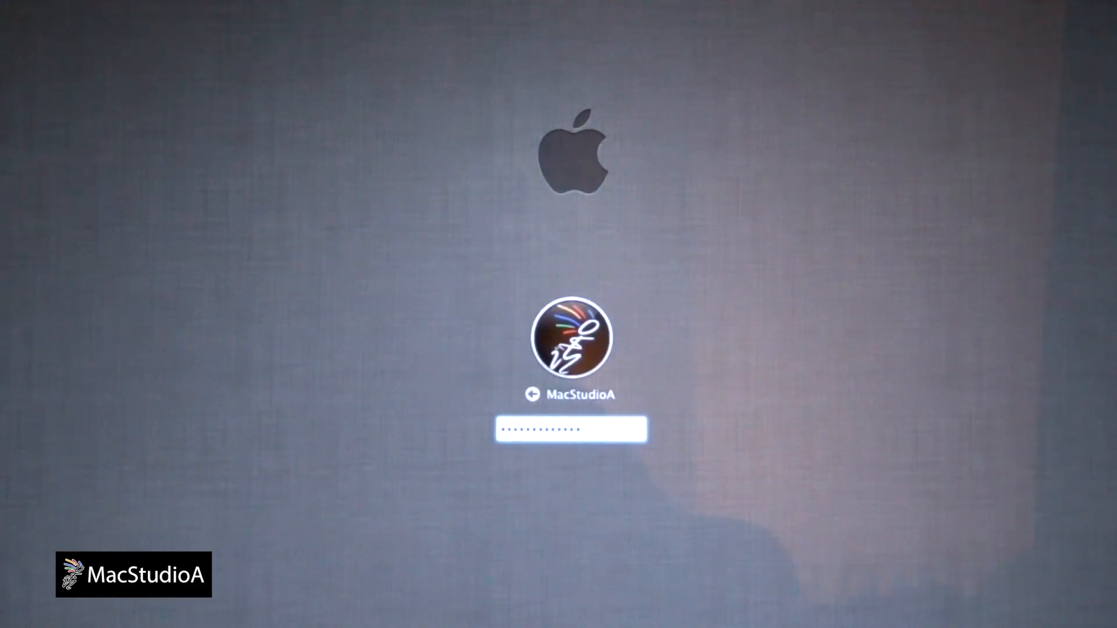
{"action": "key", "text": "Return"}
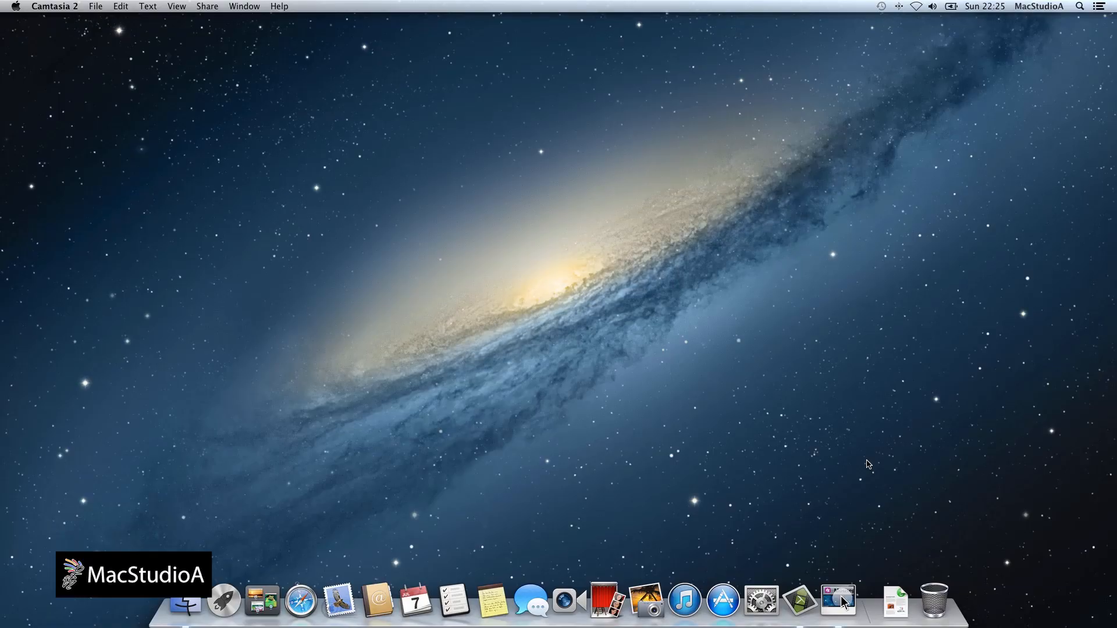
Step: Bring up System Preferences from the Dock and go to the Startup Disk pane
{"action": "left_click", "coordinate": [761, 601]}
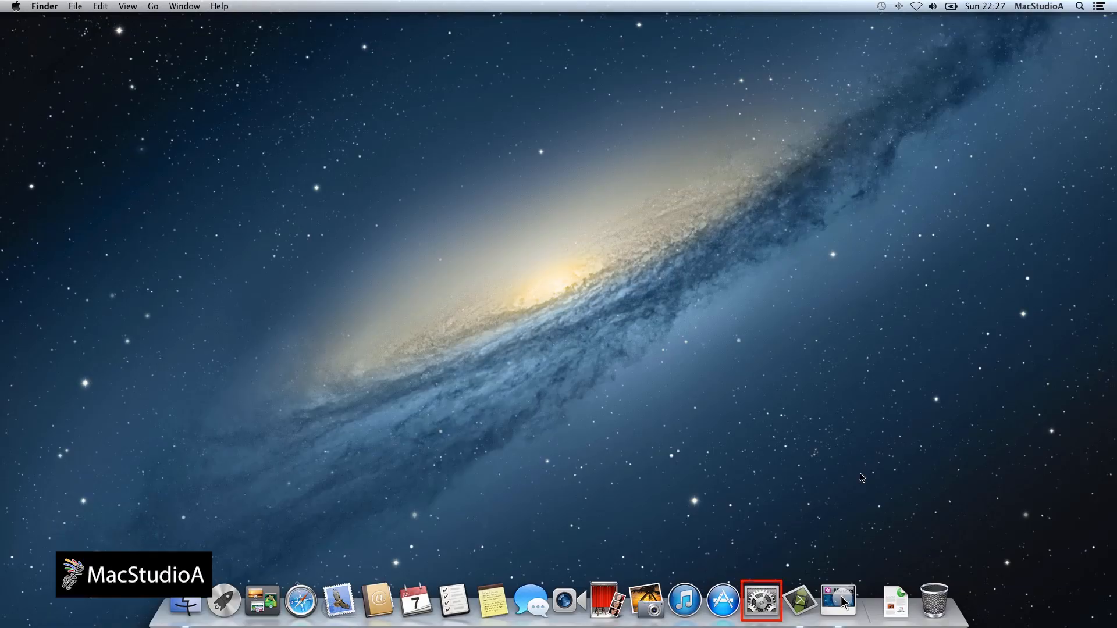
{"action": "mouse_move", "coordinate": [760, 605]}
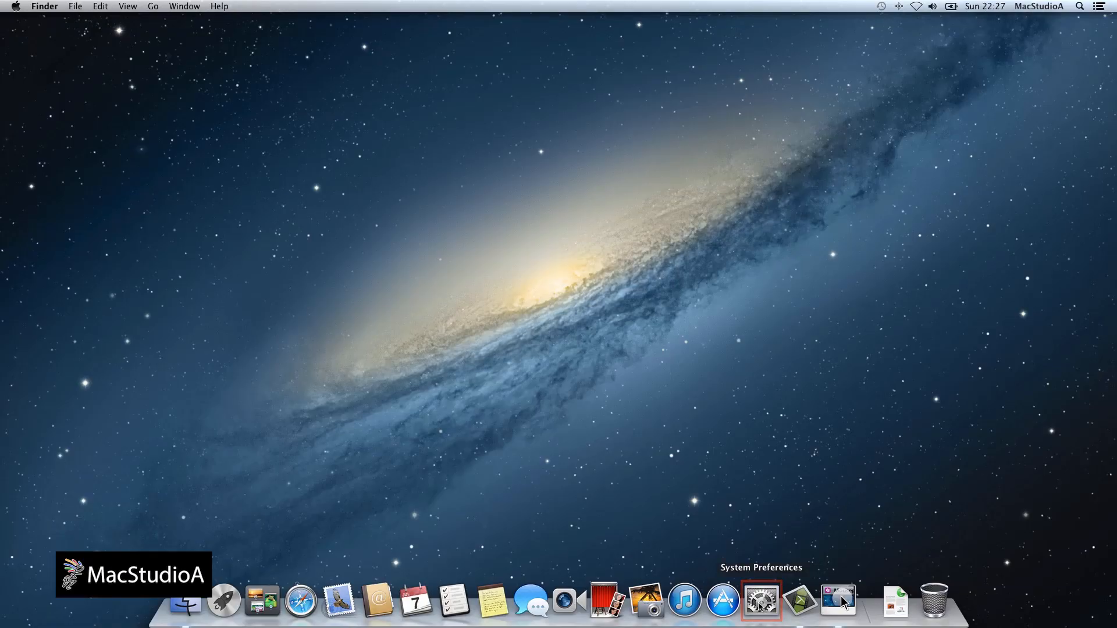
{"action": "left_click", "coordinate": [760, 602]}
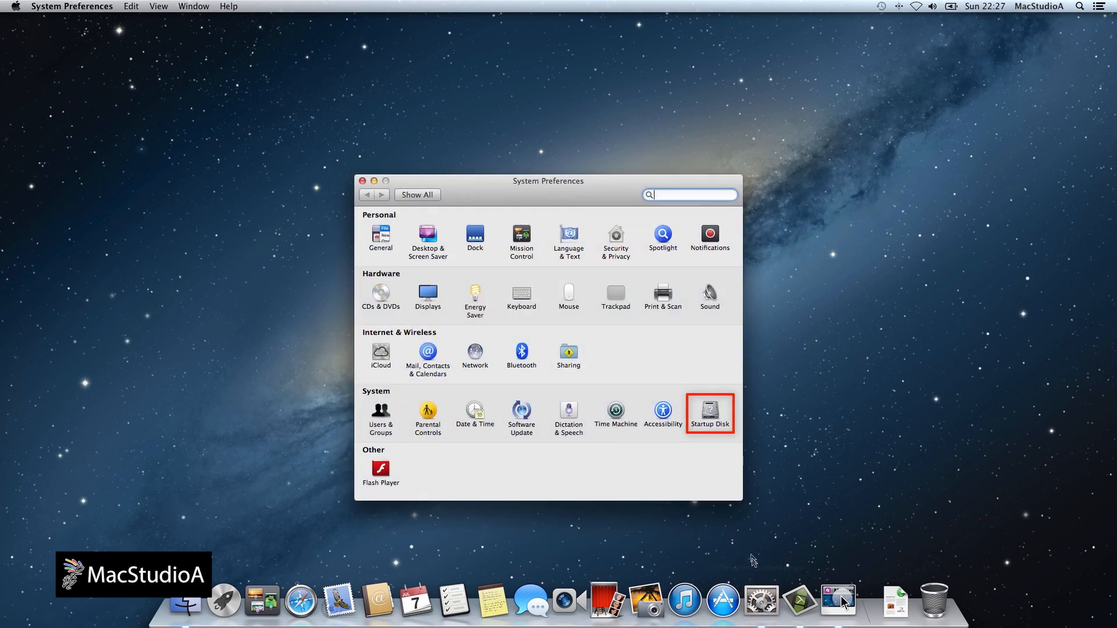
{"action": "mouse_move", "coordinate": [709, 413]}
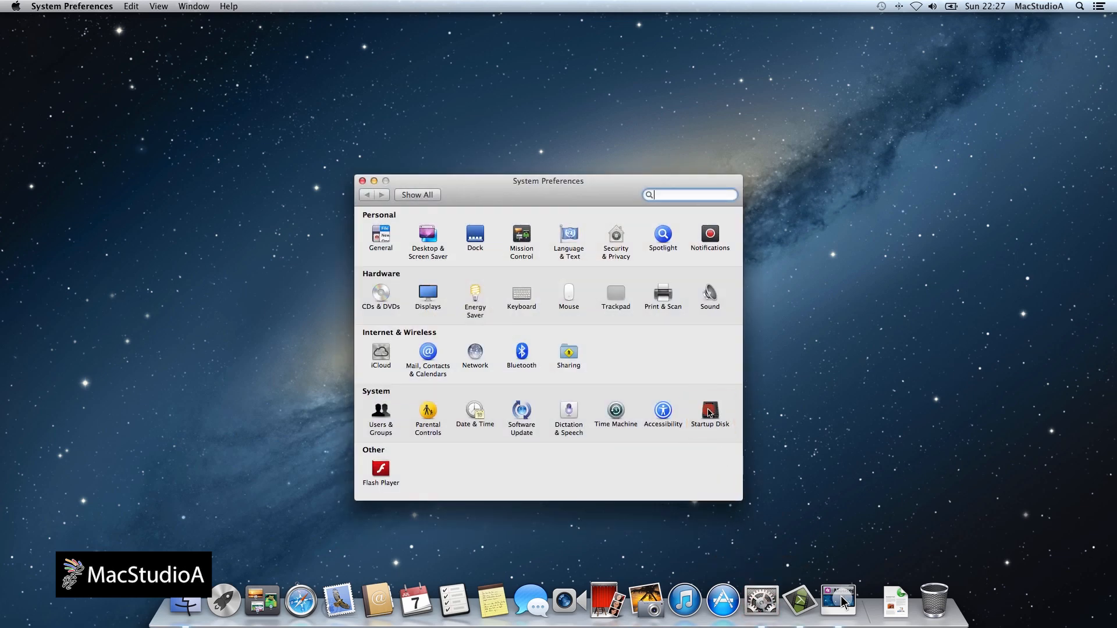
{"action": "left_click", "coordinate": [709, 410]}
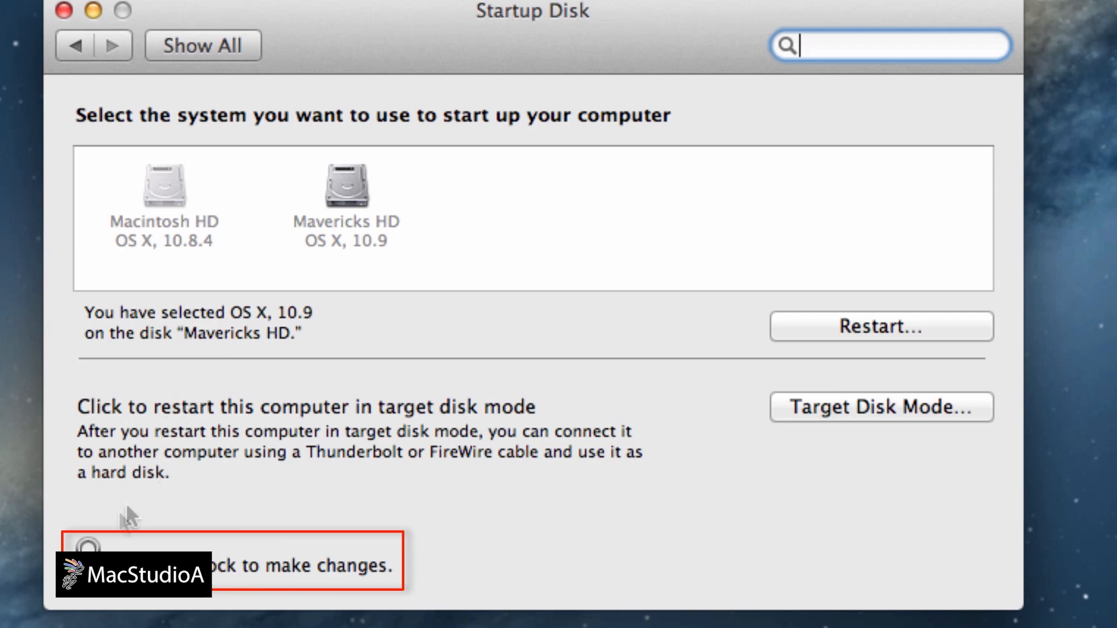
Step: Unlock with admin credentials, set Macintosh HD (OS X 10.8.4) as startup disk, and re-lock
{"action": "left_click", "coordinate": [81, 554]}
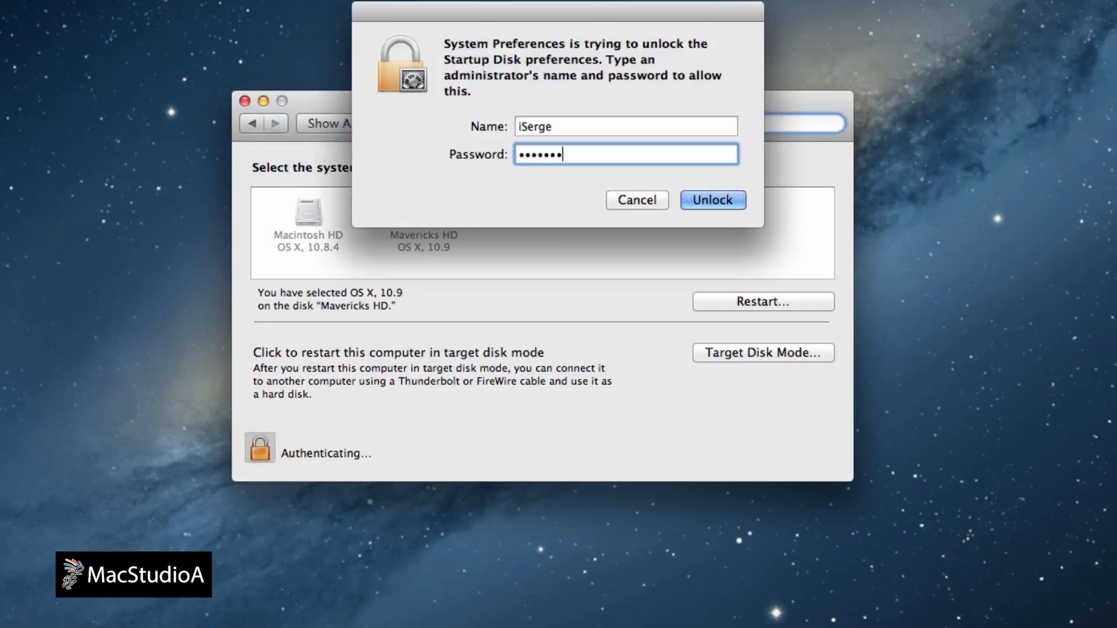
{"action": "left_click", "coordinate": [712, 199]}
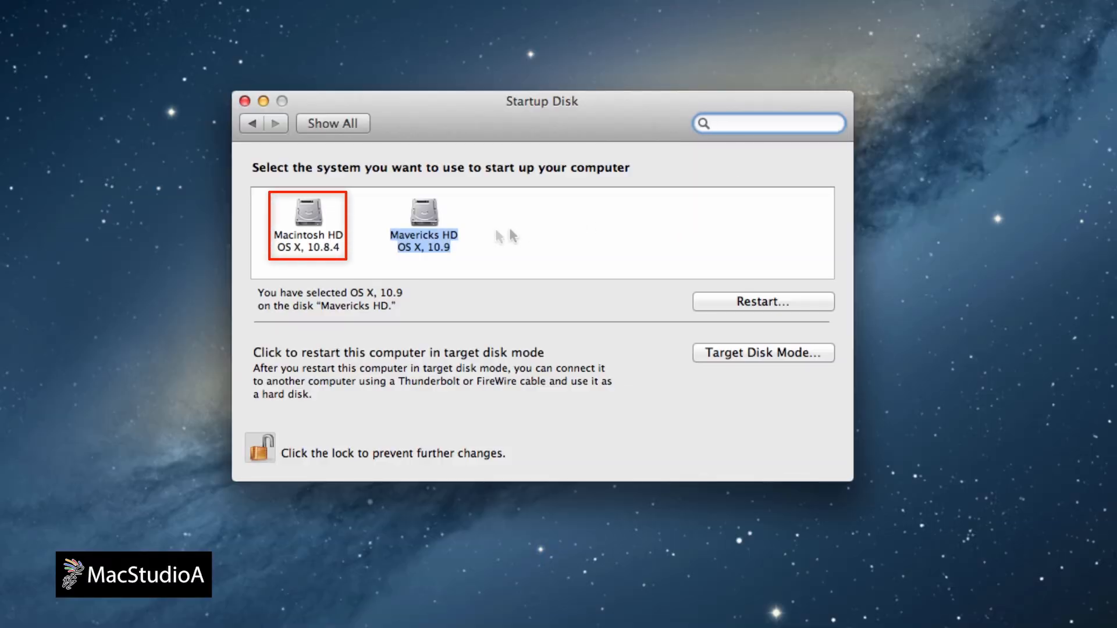
{"action": "left_click", "coordinate": [308, 217]}
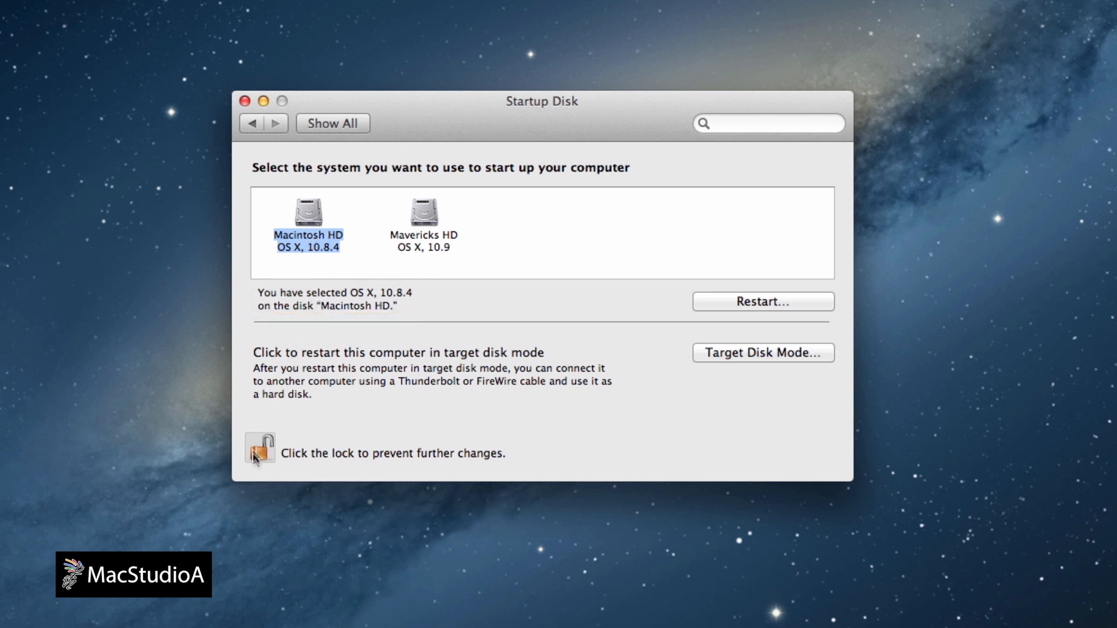
{"action": "left_click", "coordinate": [260, 449]}
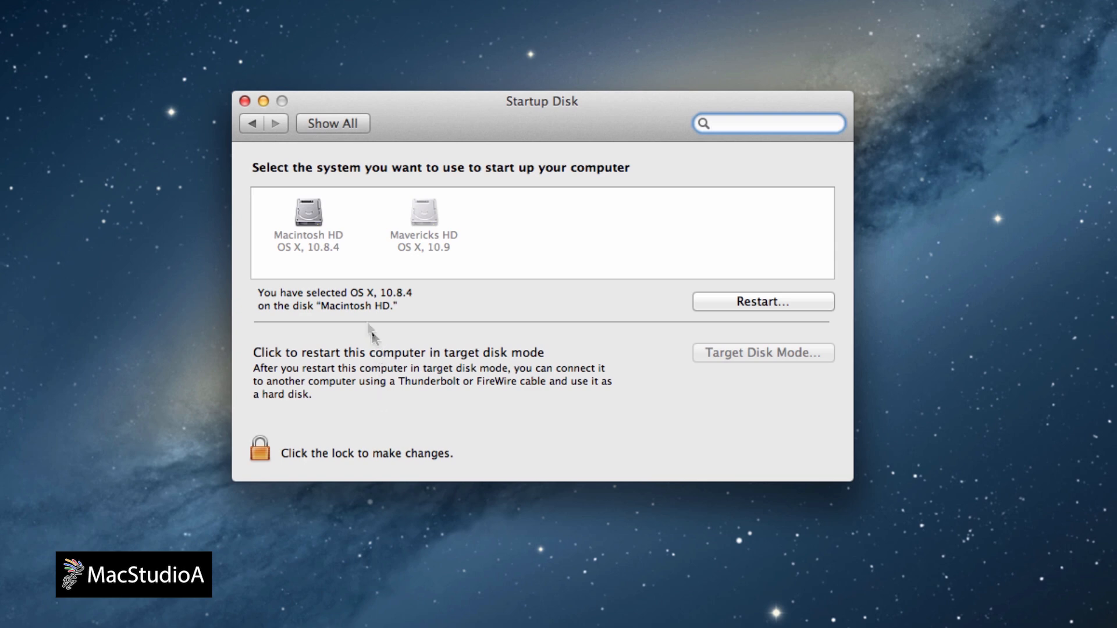